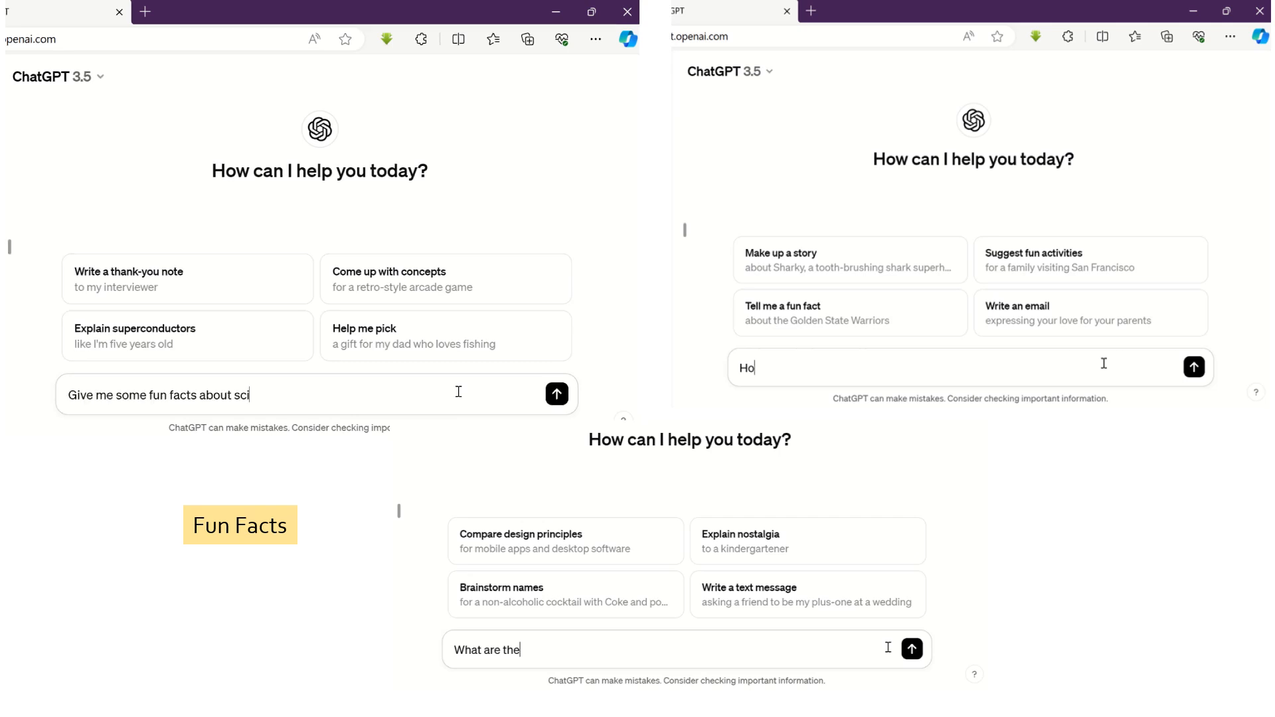
Send ChatGPT the fun-facts, potato cultivation and potato tuber development questions
{"action": "left_click", "coordinate": [556, 393]}
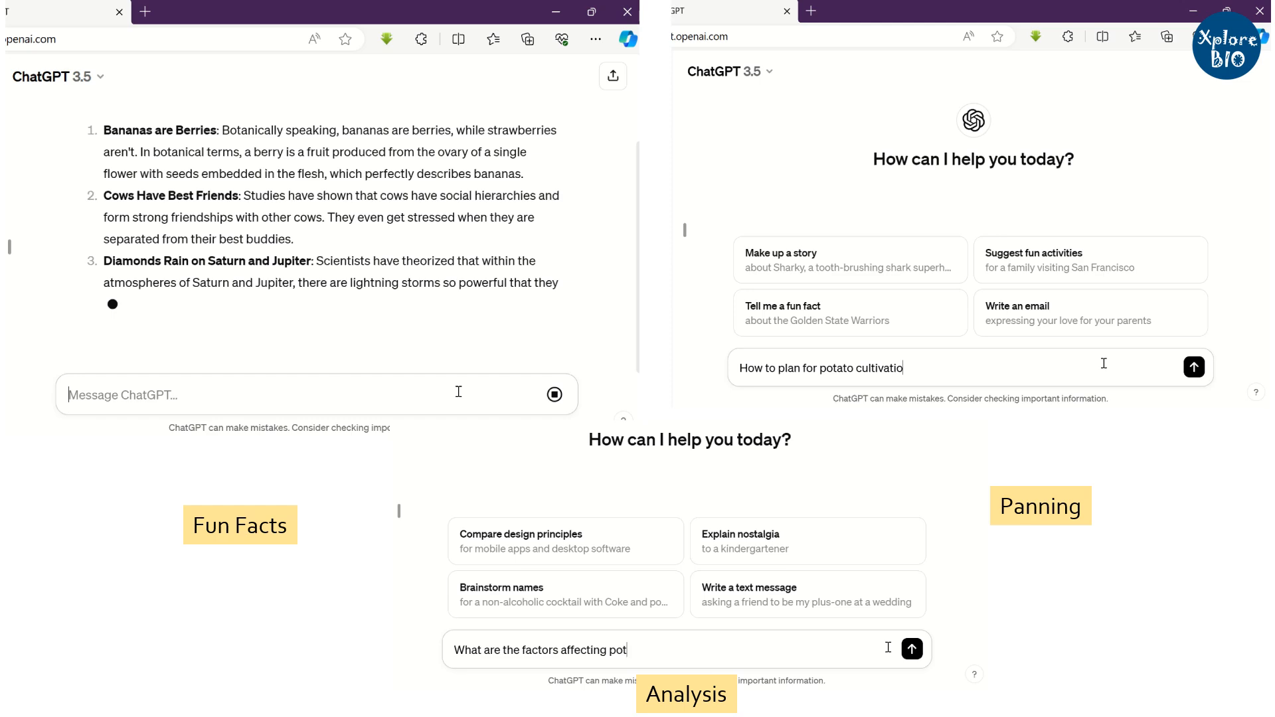
{"action": "left_click", "coordinate": [1193, 366]}
{"action": "type", "text": "ato tuber development"}
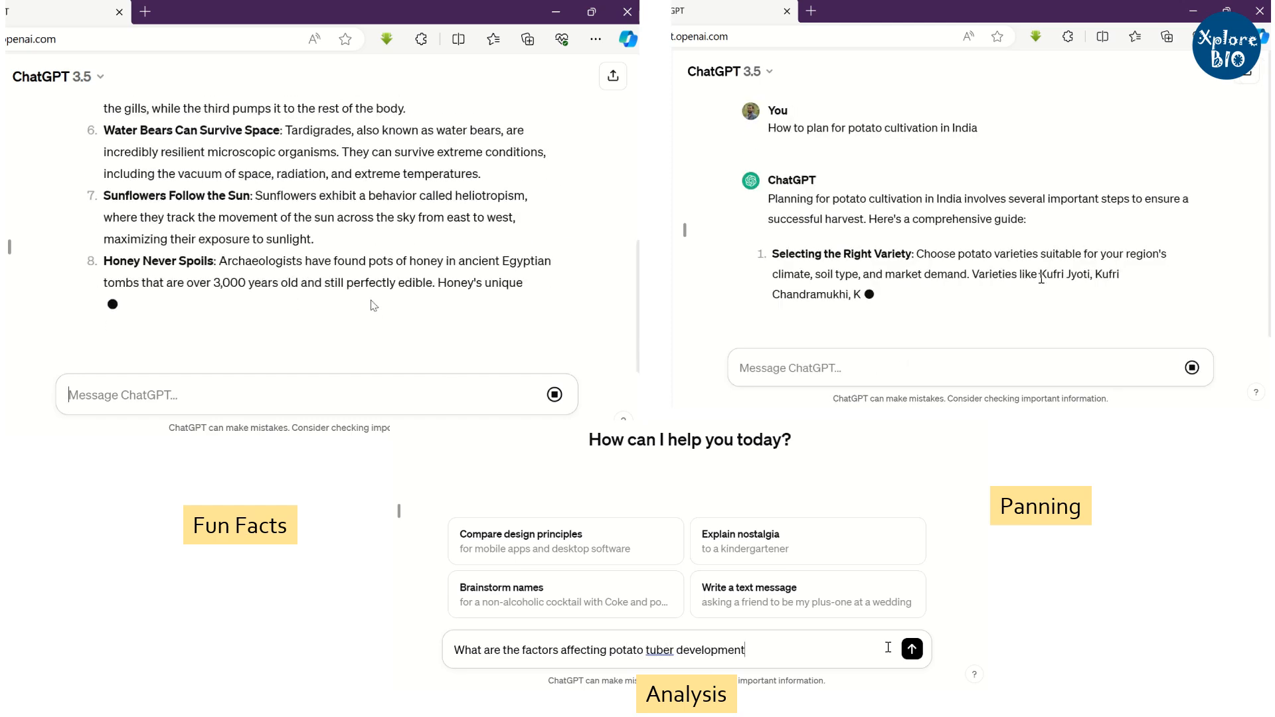
{"action": "left_click", "coordinate": [911, 649]}
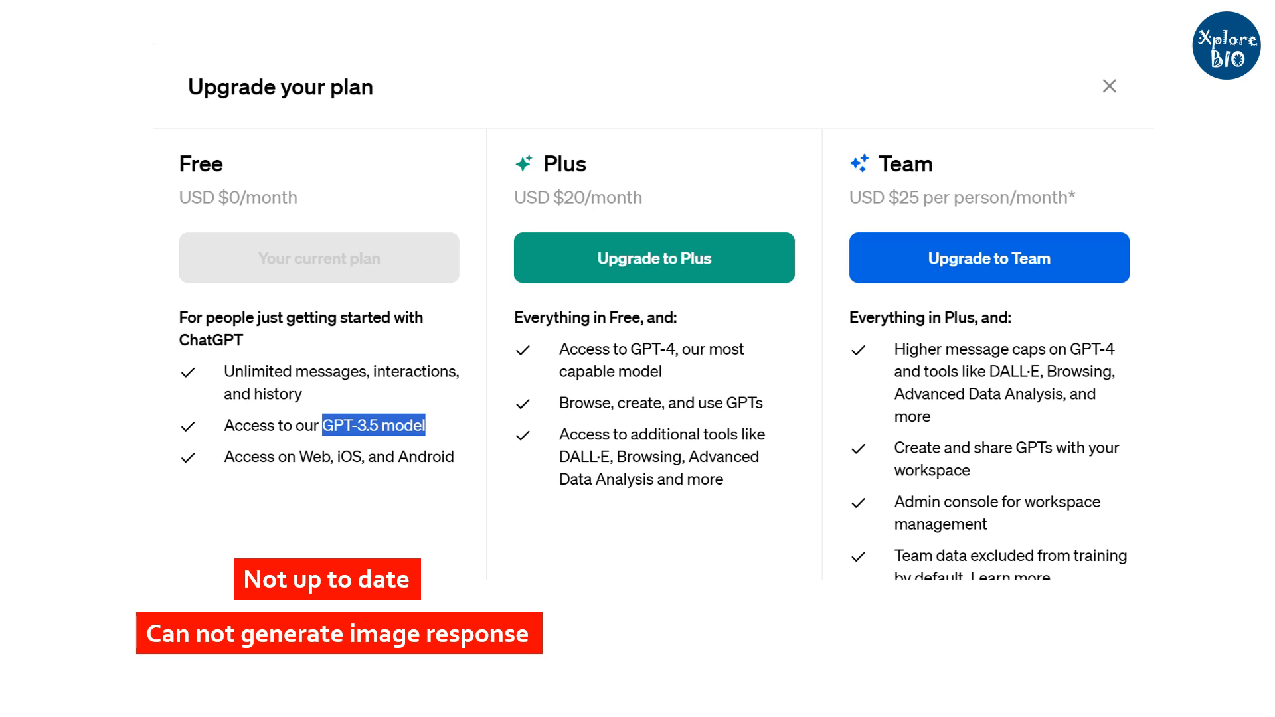
Close the plan comparison, then reopen and scroll through the free and paid plans
{"action": "left_click", "coordinate": [1108, 86]}
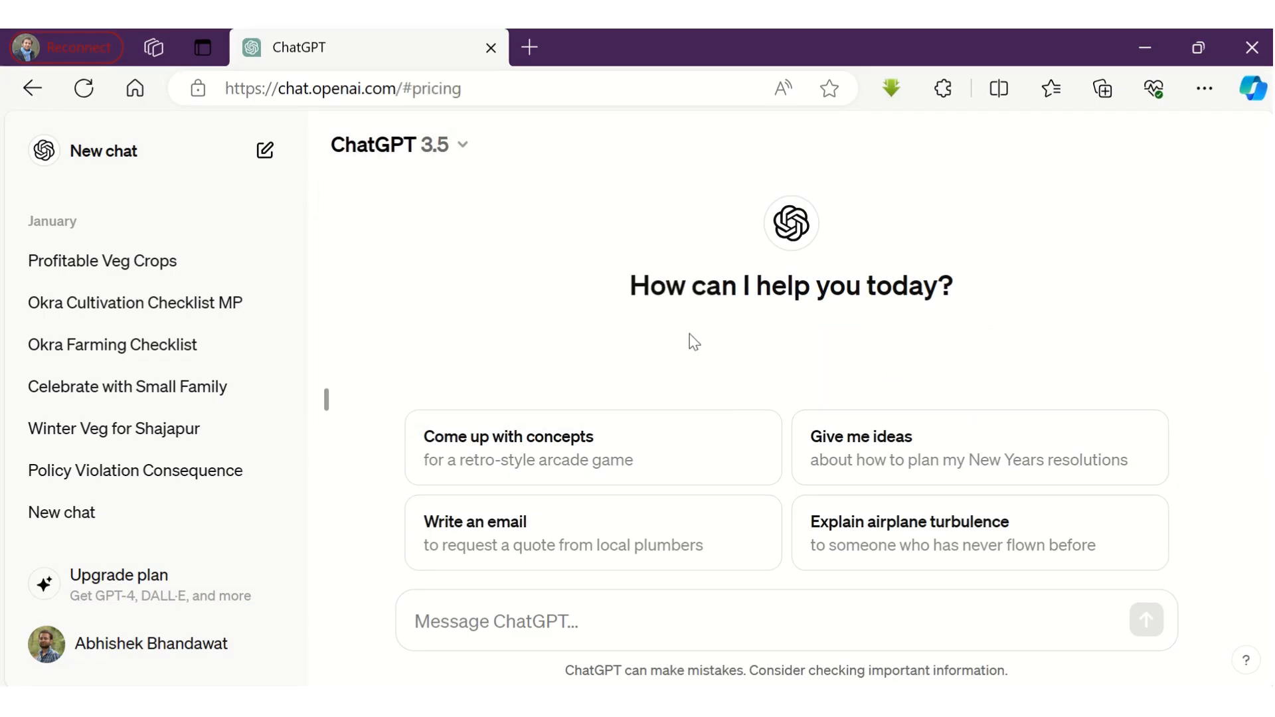
{"action": "left_click", "coordinate": [118, 576]}
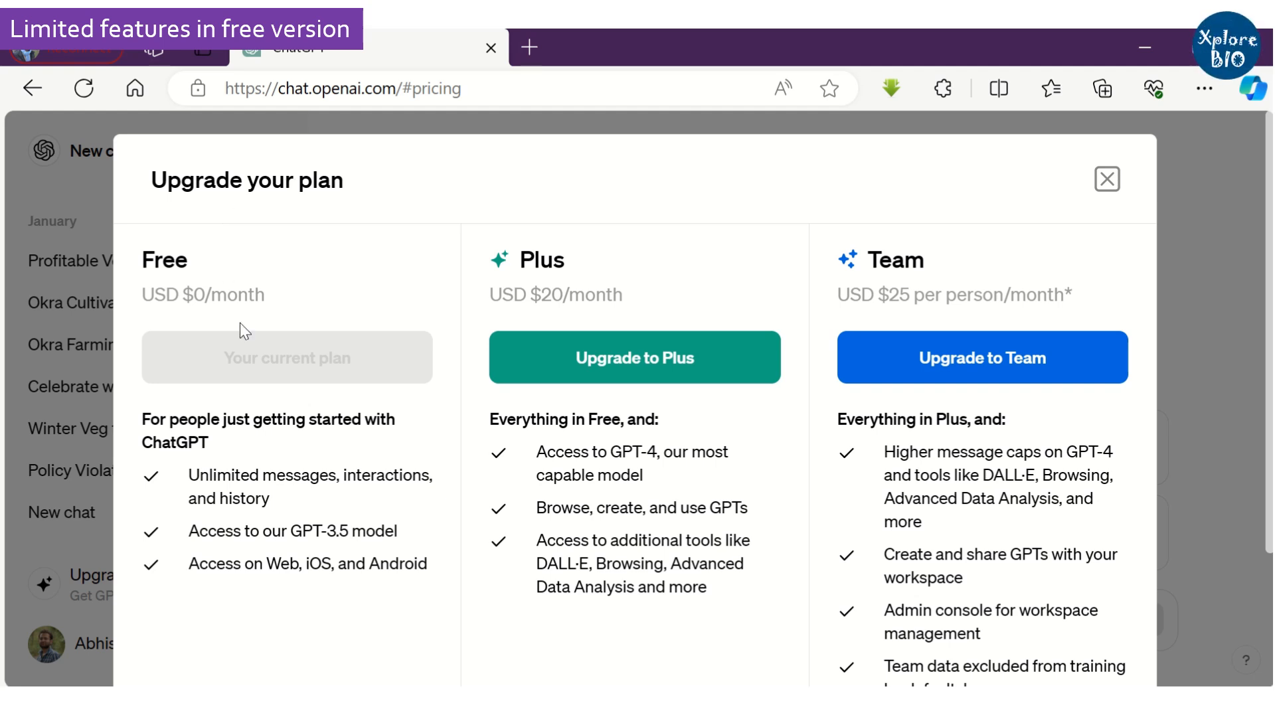
{"action": "scroll", "scroll_direction": "down", "scroll_amount": 3}
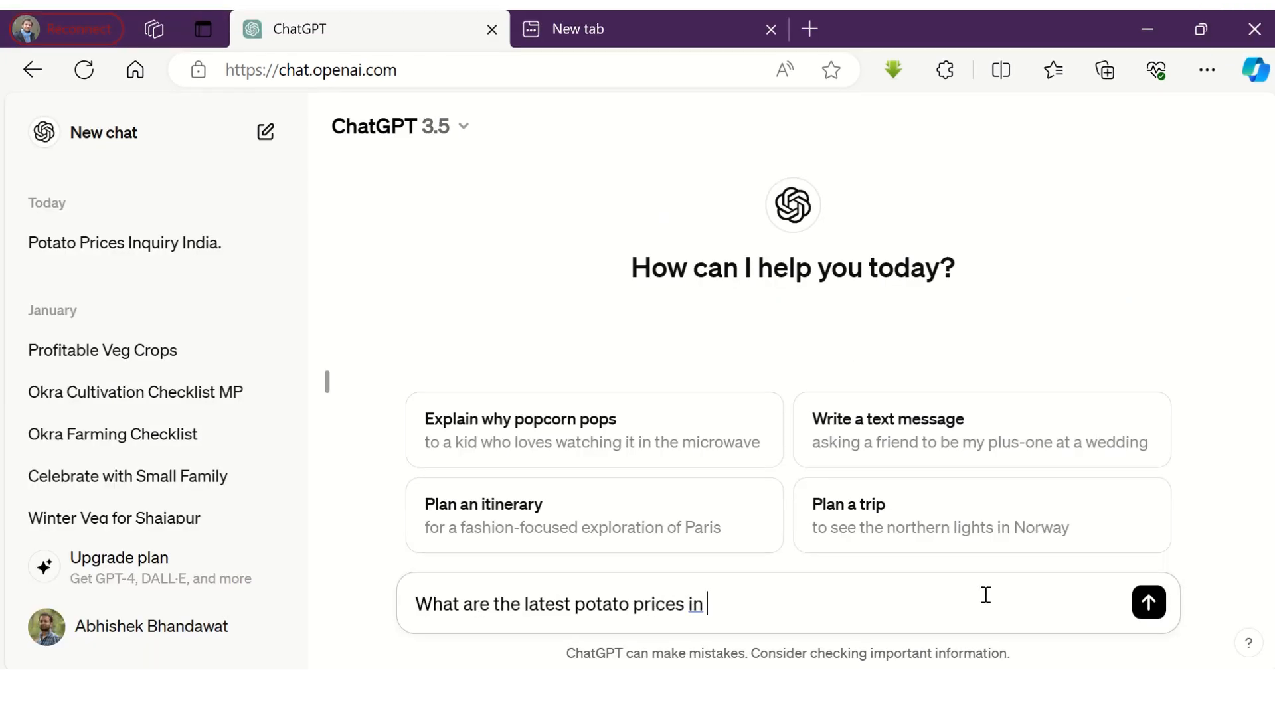
Submit the question asking for the latest potato prices in India
{"action": "left_click", "coordinate": [1147, 602]}
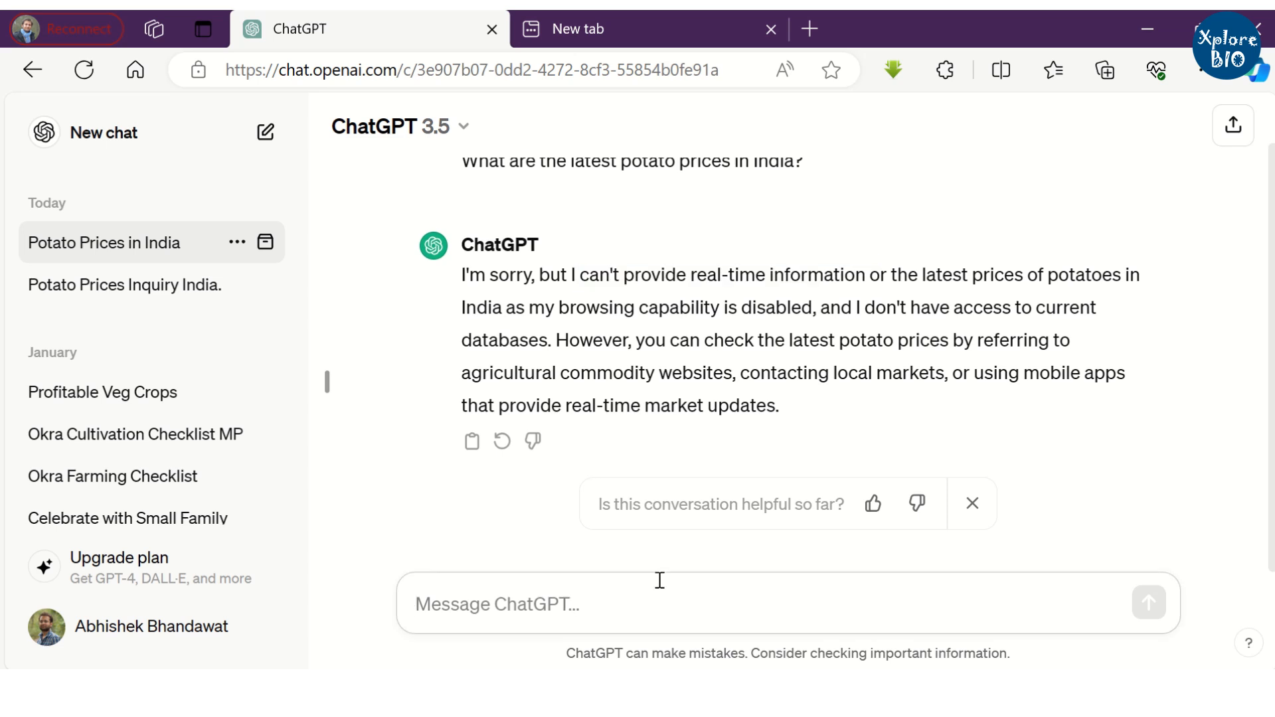
Ask ChatGPT to draw a man harvesting potatoes in the field and review its reply
{"action": "type", "text": "Can yo"}
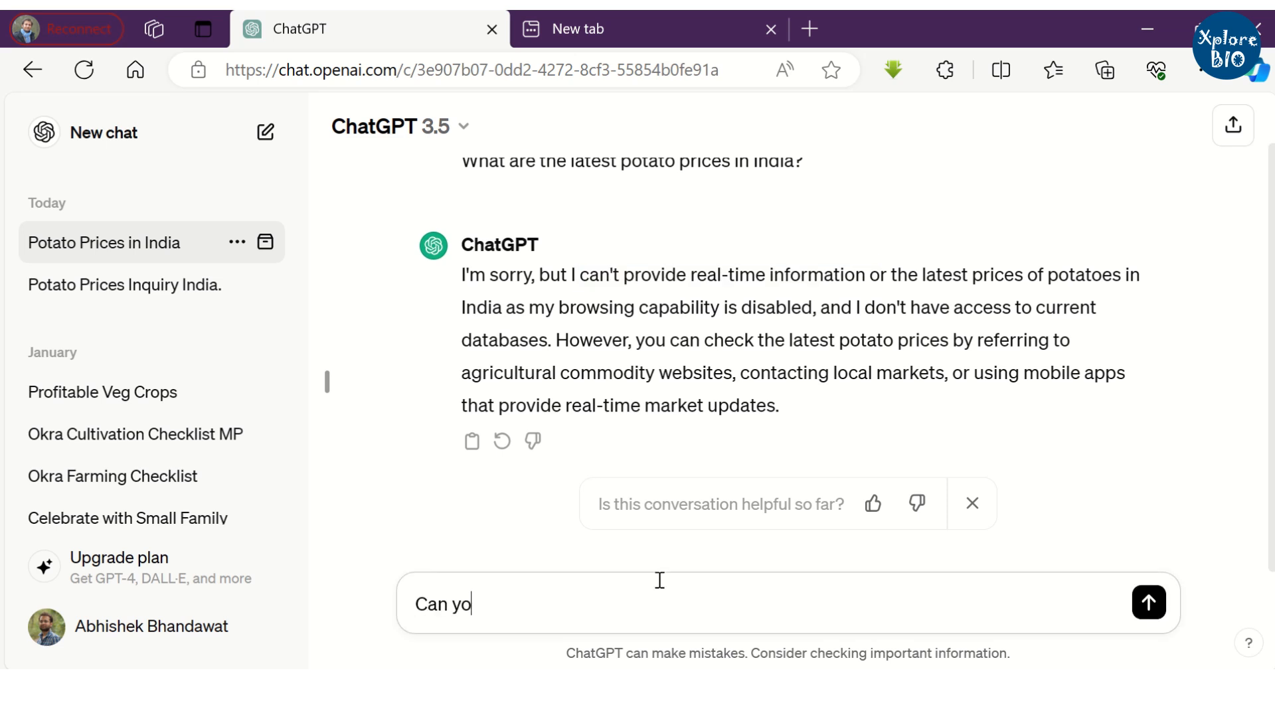
{"action": "type", "text": "u draw a pict"}
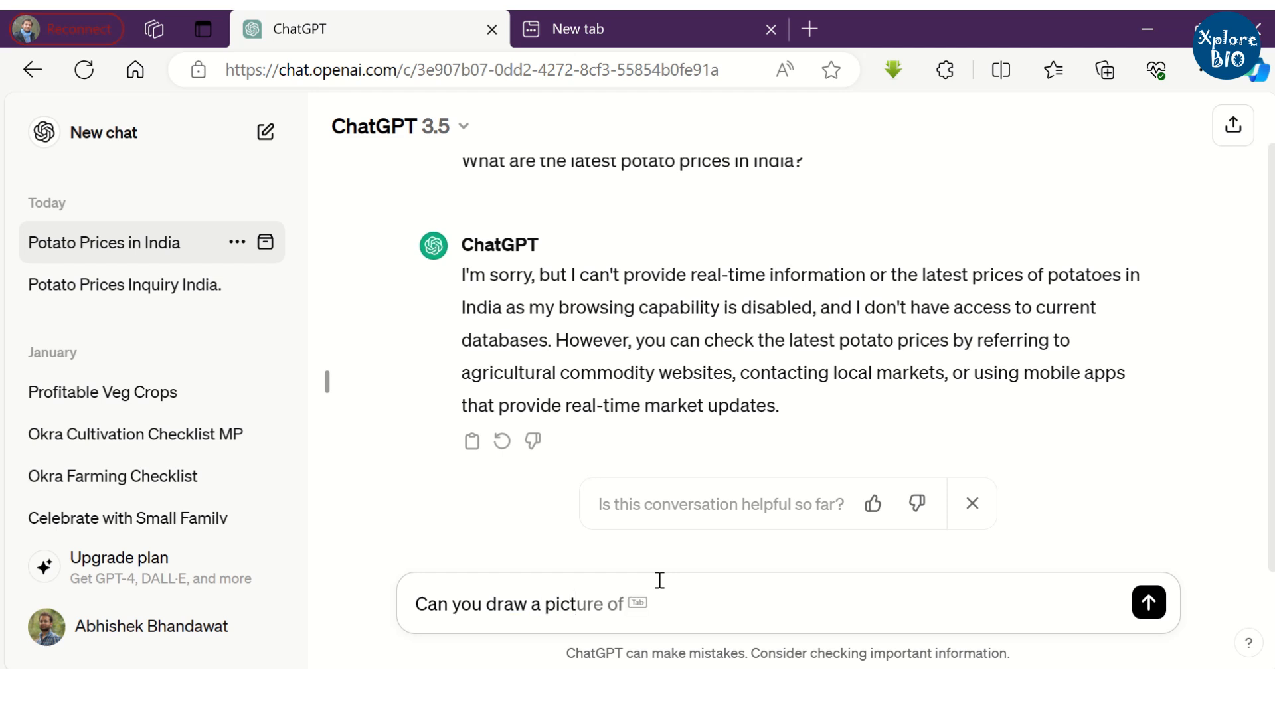
{"action": "type", "text": "man"}
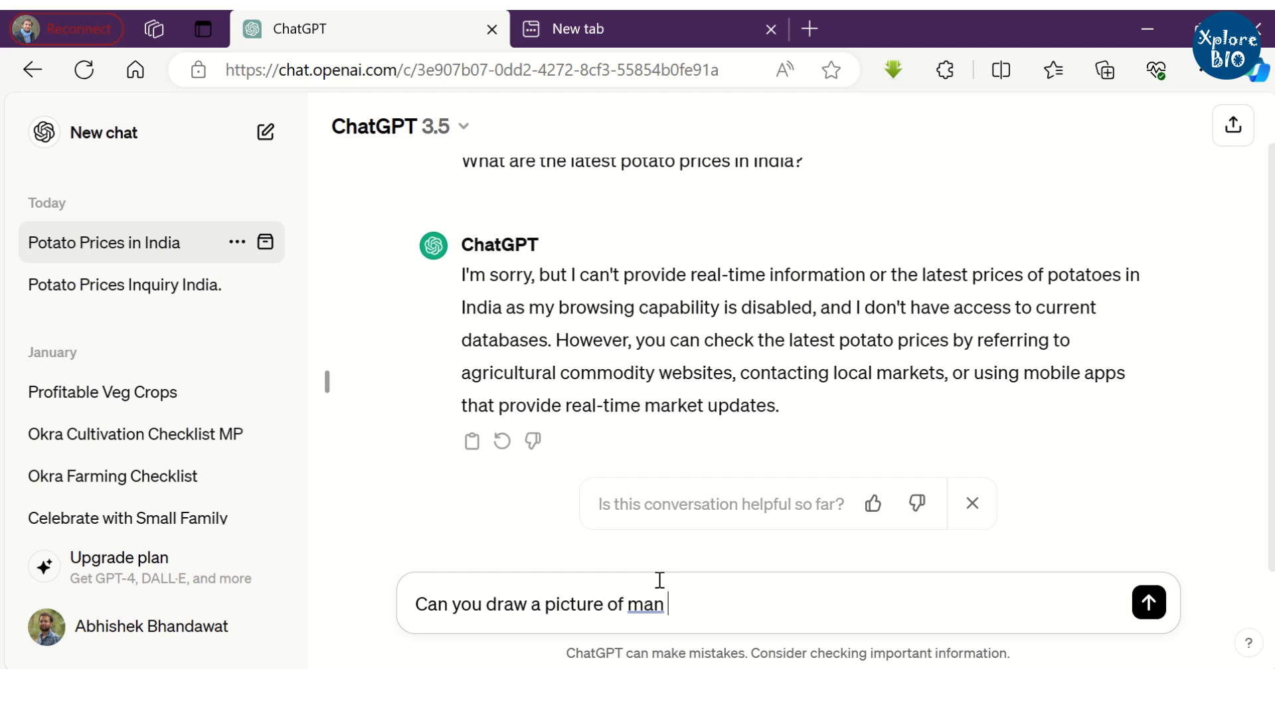
{"action": "type", "text": "harvestin"}
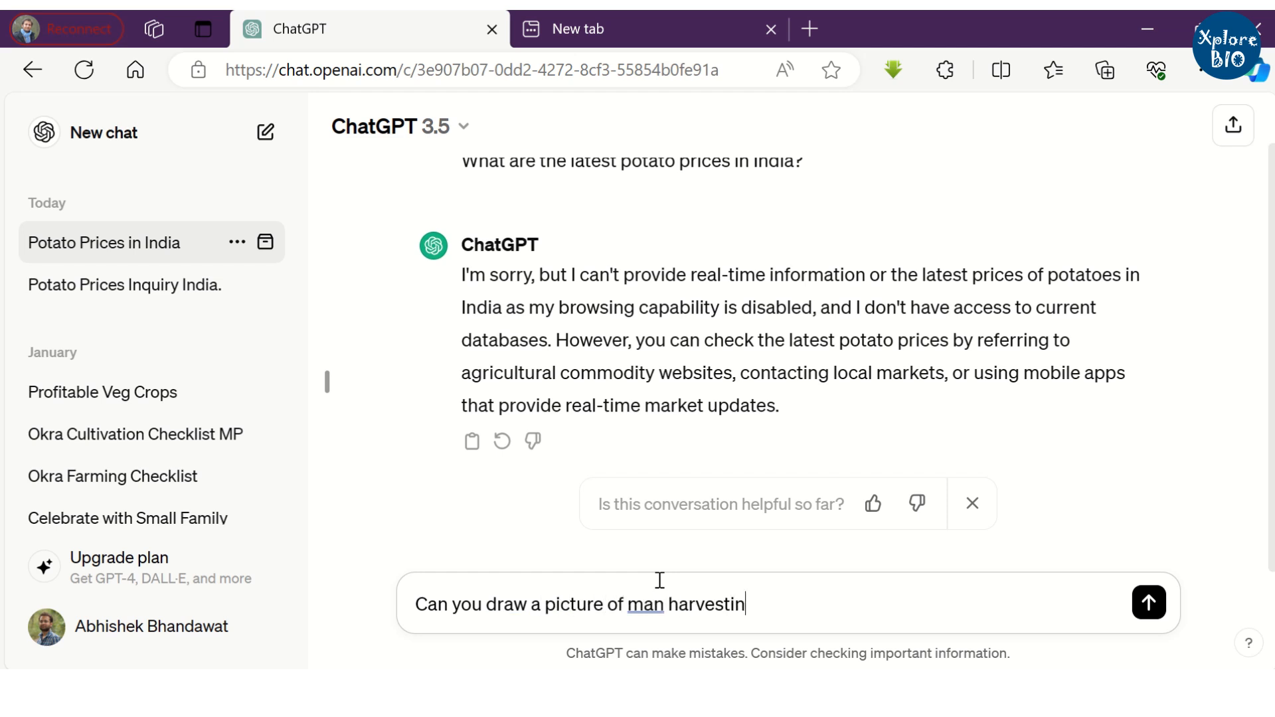
{"action": "type", "text": "g pota"}
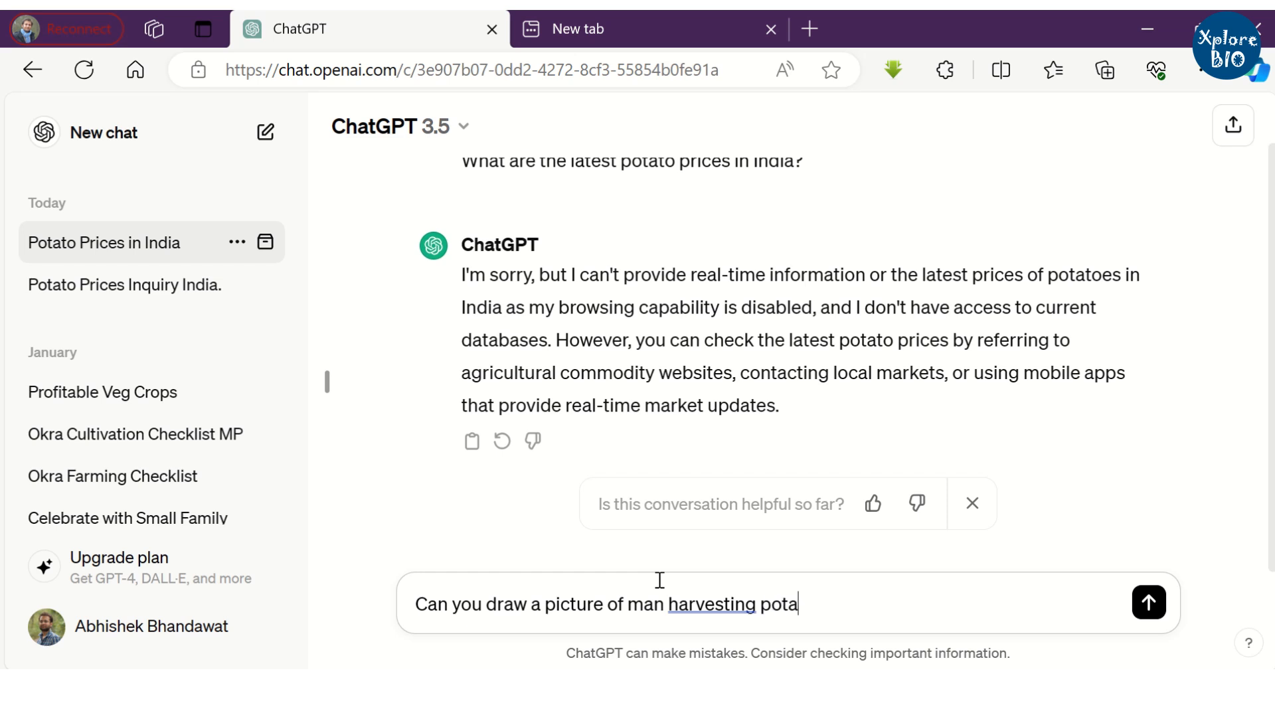
{"action": "type", "text": "toes in the field"}
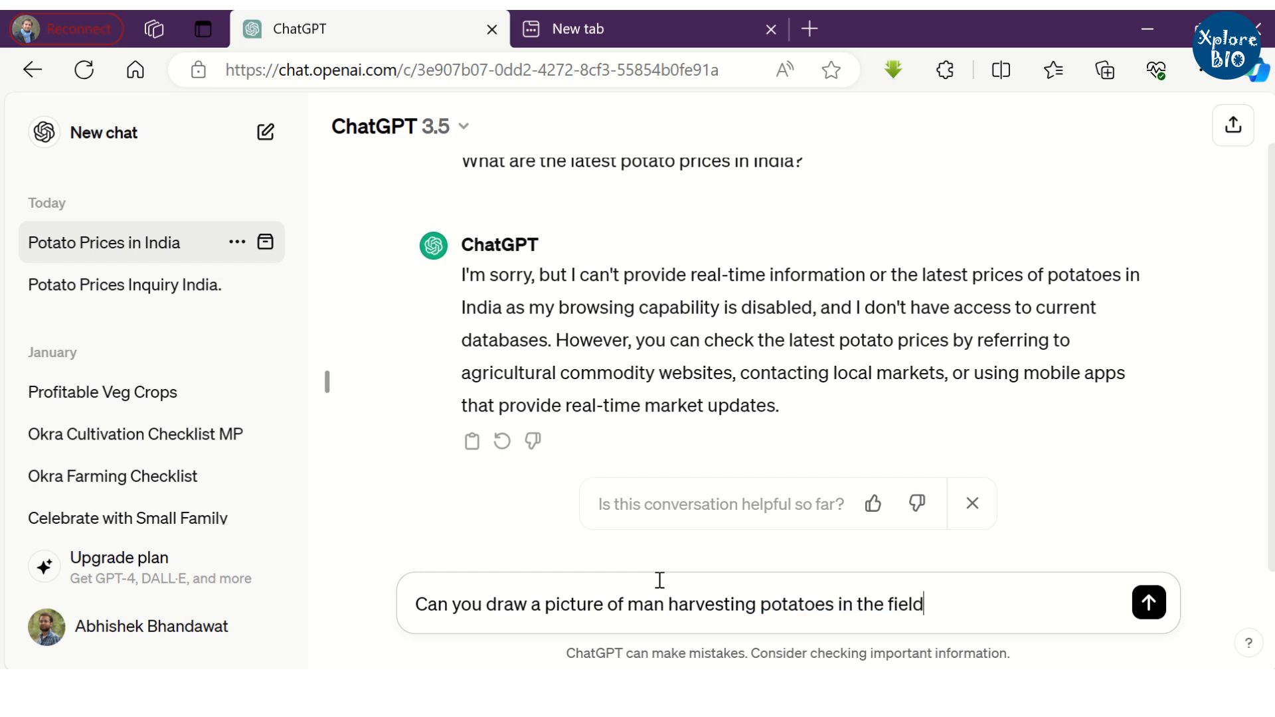
{"action": "left_click", "coordinate": [1148, 603]}
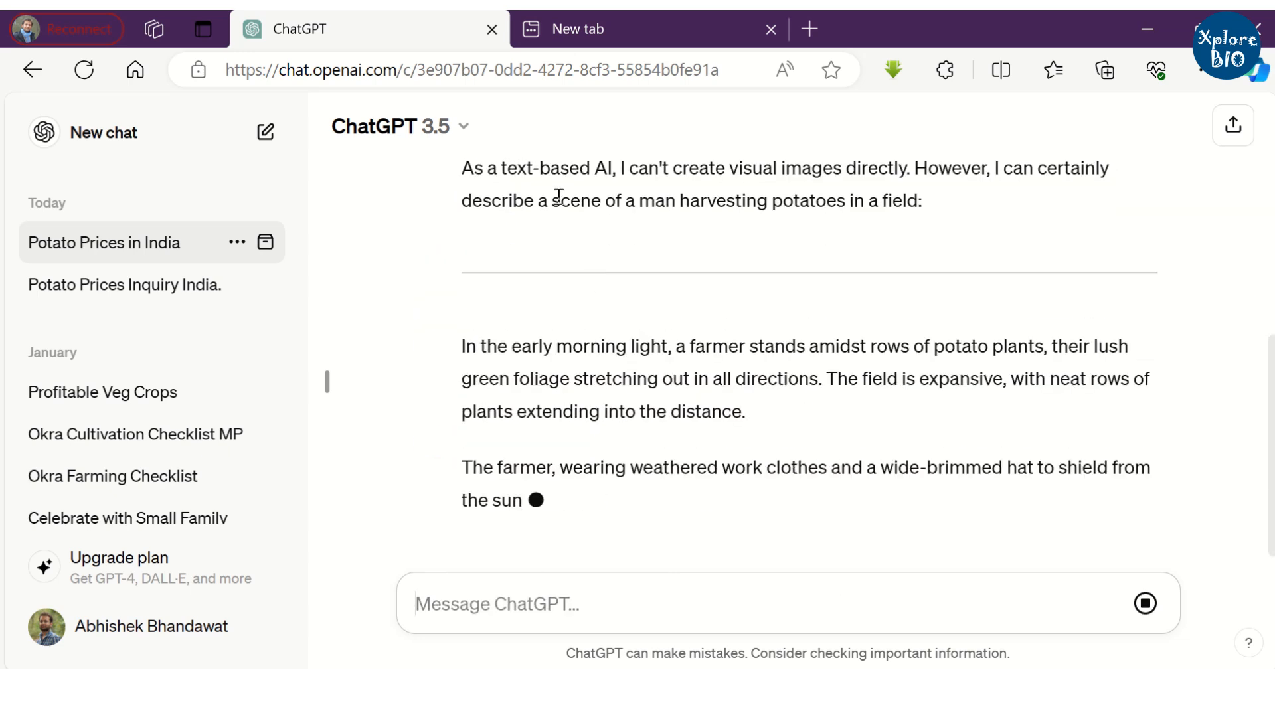
{"action": "scroll", "scroll_direction": "up", "scroll_amount": 3}
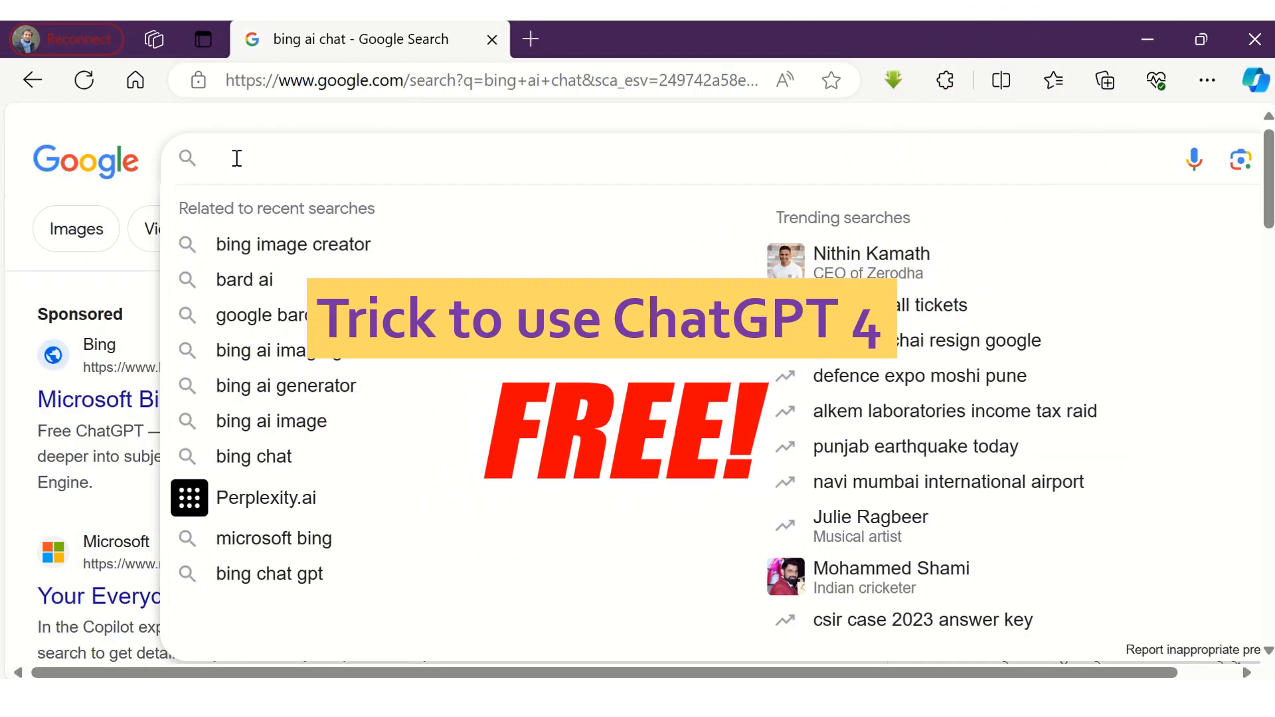
Search Google for 'bing ai chat' and reach Bing Copilot via the Microsoft Bing result
{"action": "type", "text": "bing a"}
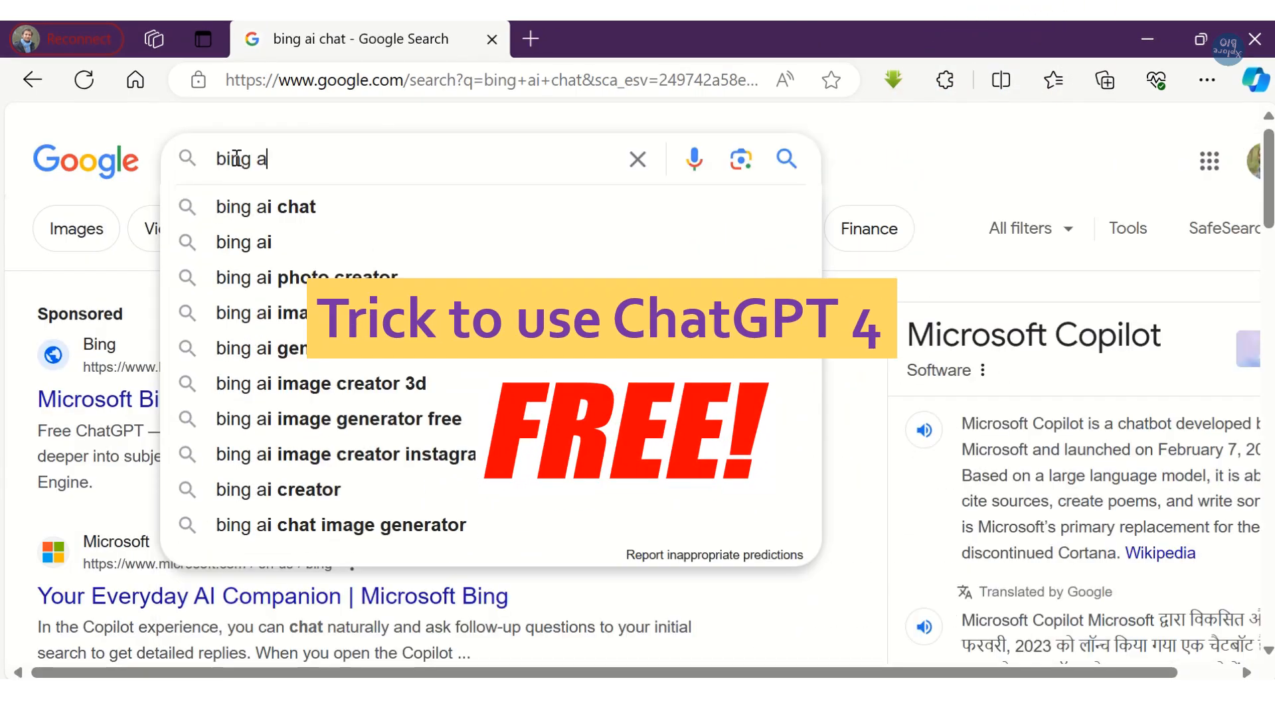
{"action": "left_click", "coordinate": [265, 206]}
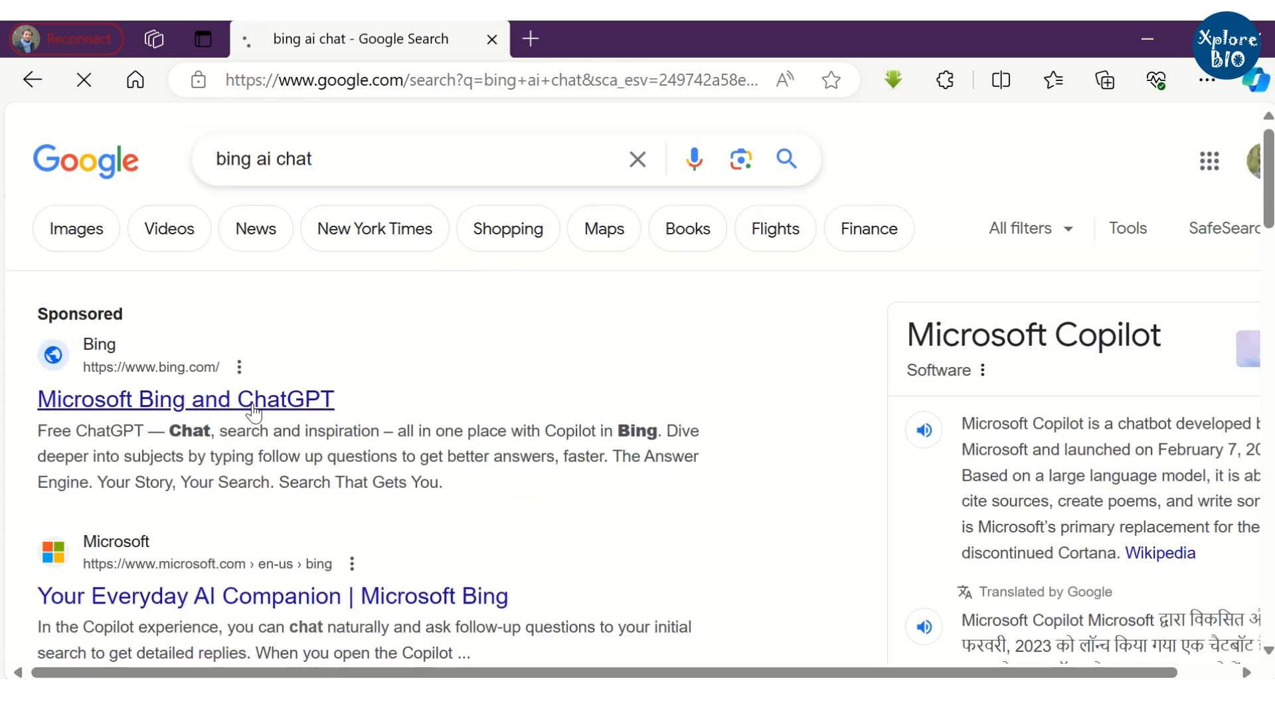
{"action": "left_click", "coordinate": [185, 400]}
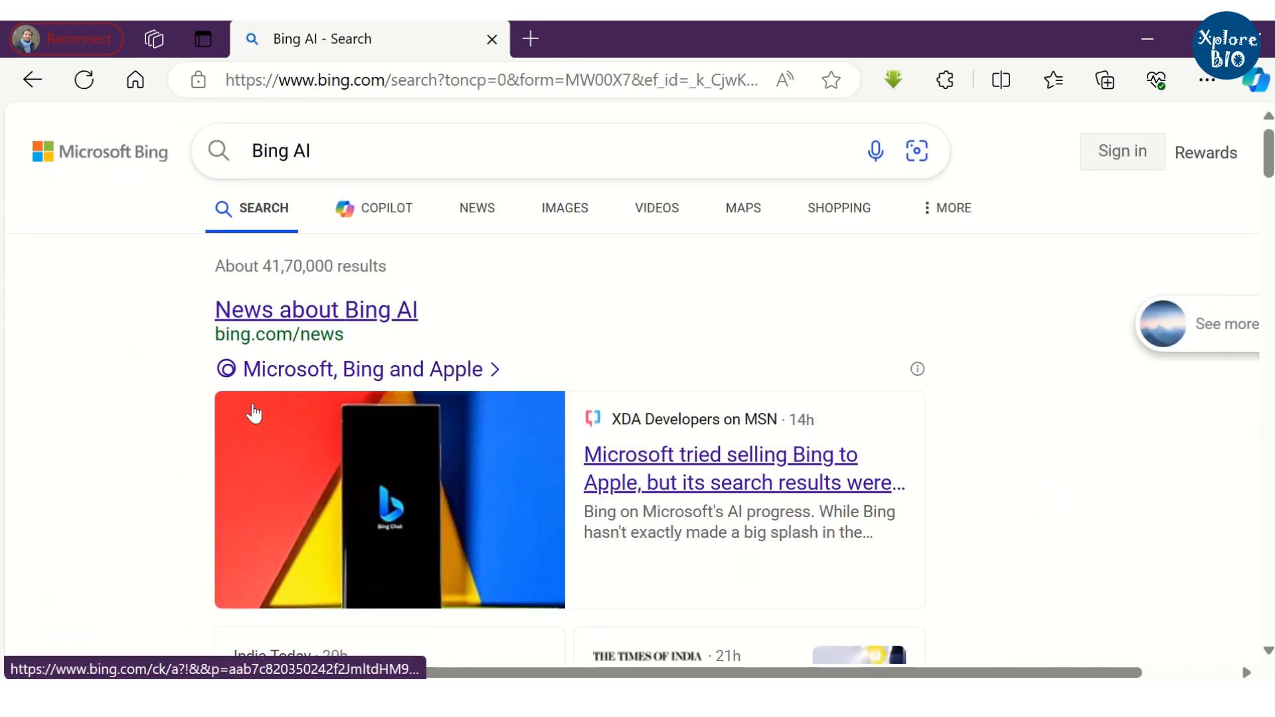
{"action": "left_click", "coordinate": [373, 207]}
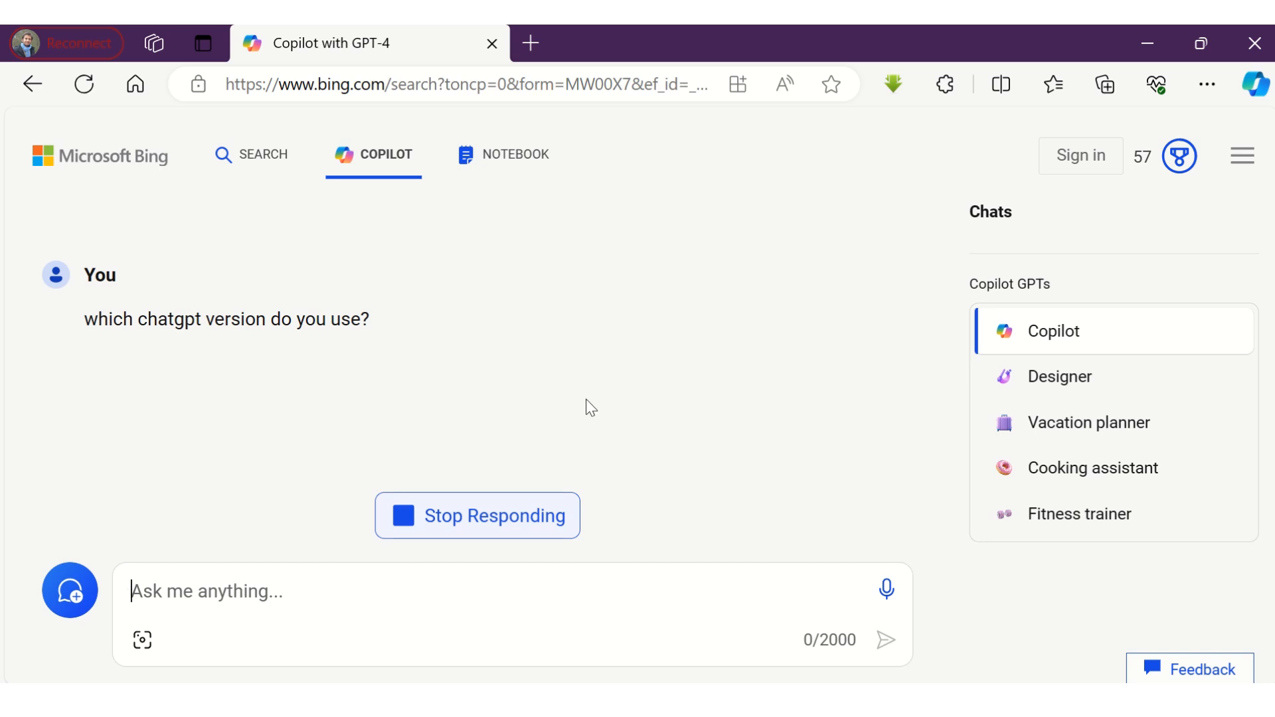
{"action": "mouse_move", "coordinate": [757, 428]}
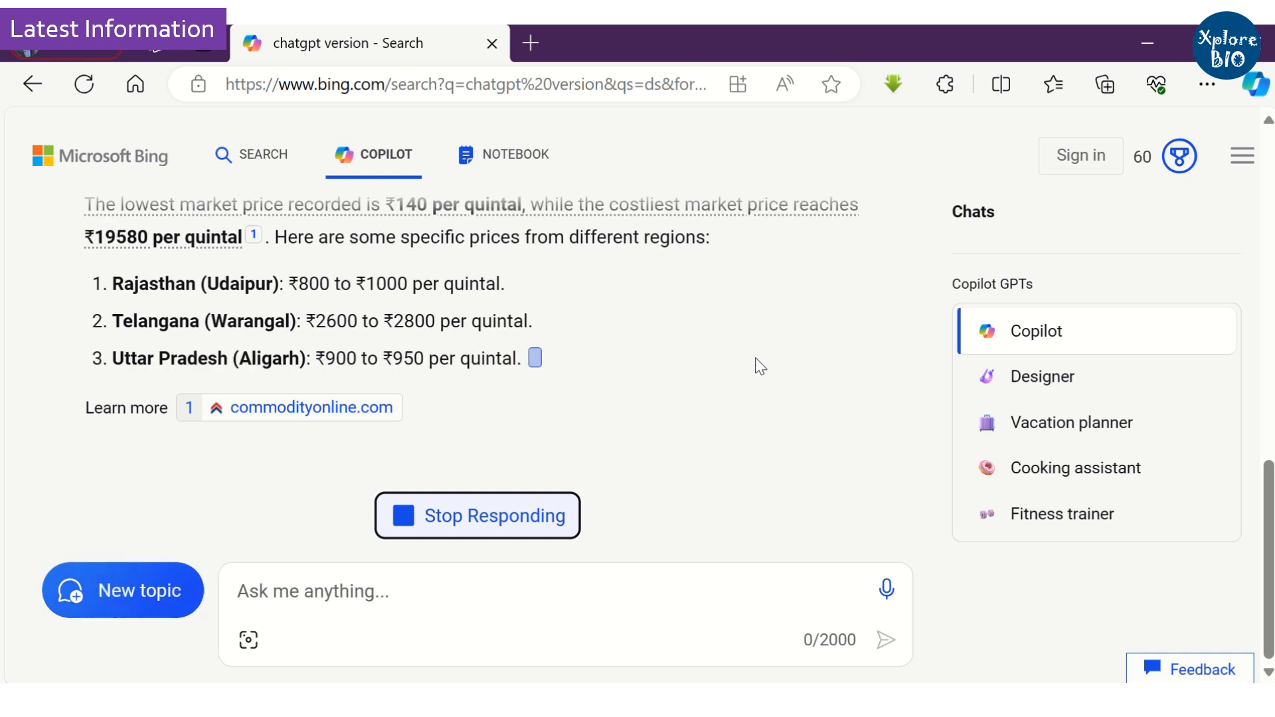
Scroll down through Copilot's potato price answer toward the Shujalpur weather forecast
{"action": "scroll", "scroll_direction": "down", "scroll_amount": 3}
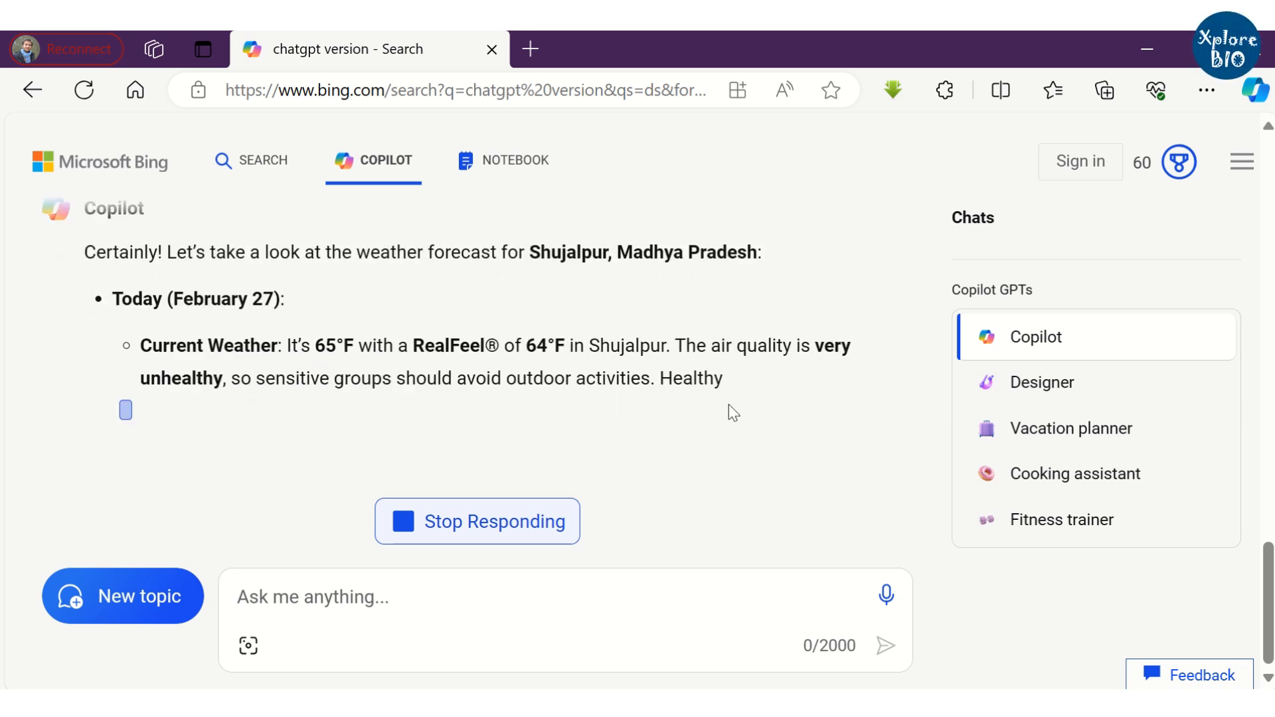
Ask Copilot for an image of a father and son working on a potato farm, then sign in
{"action": "type", "text": "Can you generate an image of father and his son working on a potato farm?"}
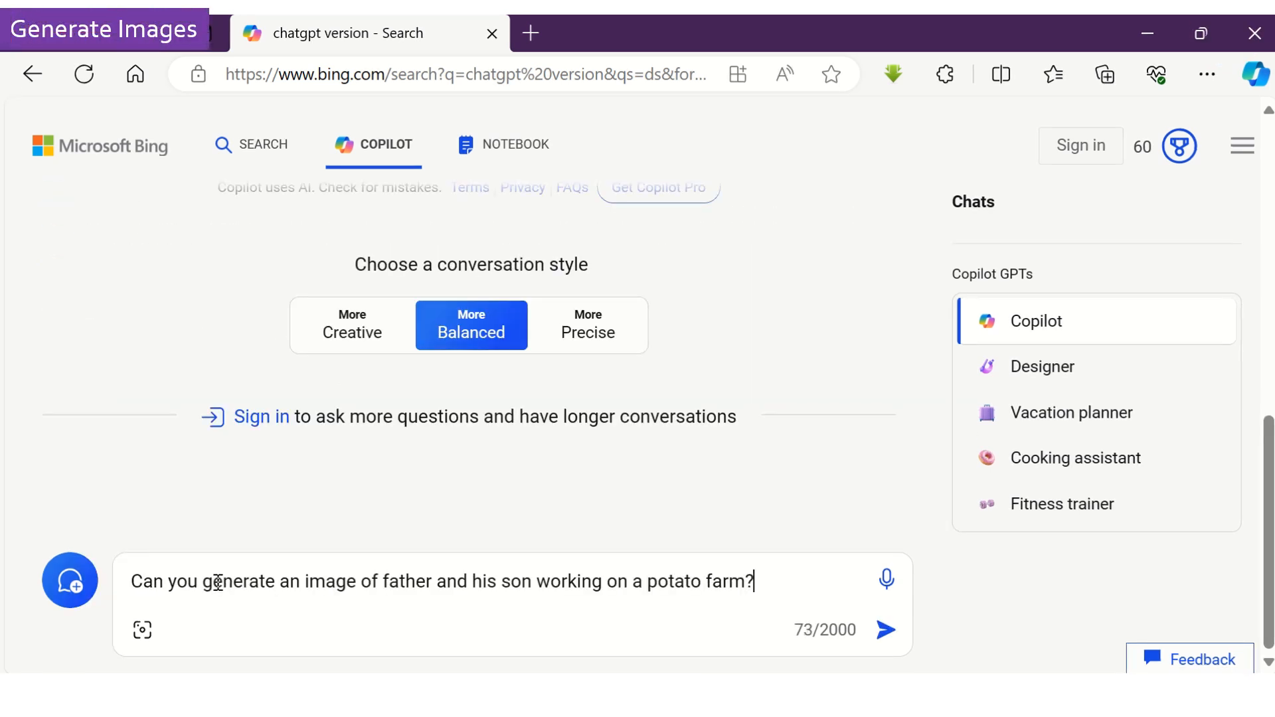
{"action": "left_click", "coordinate": [886, 630]}
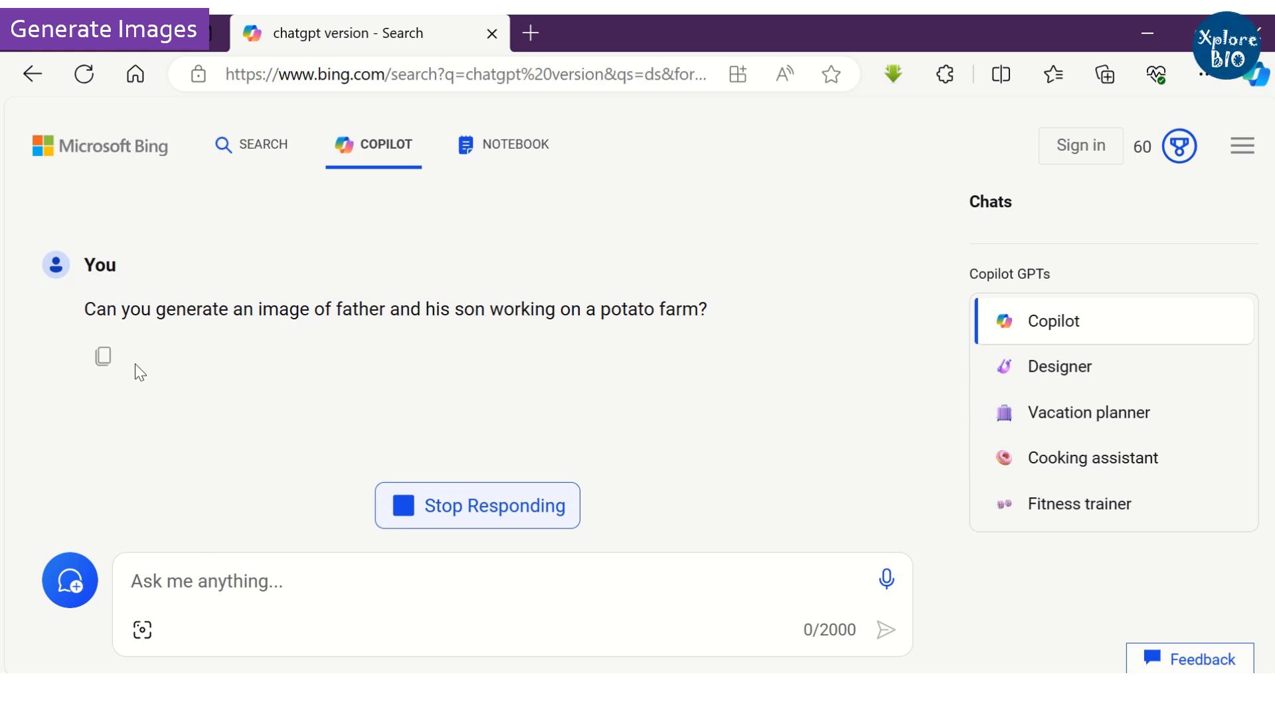
{"action": "mouse_move", "coordinate": [552, 368]}
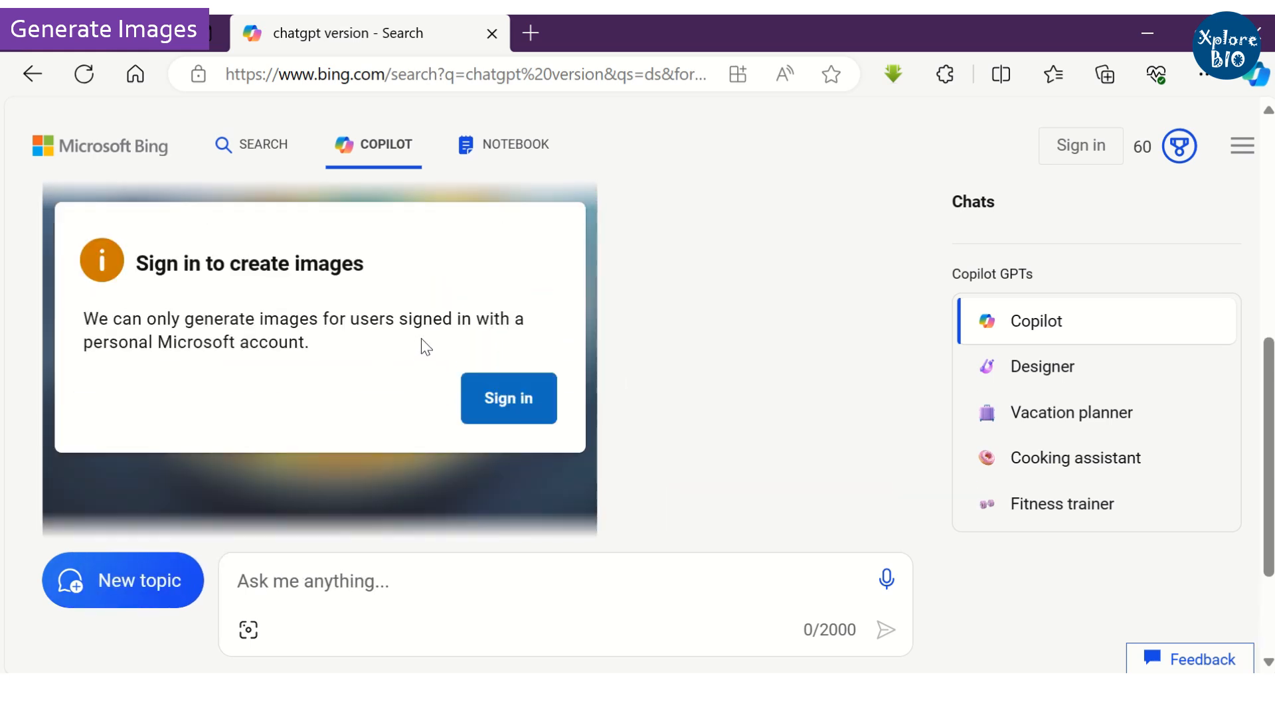
{"action": "left_click", "coordinate": [508, 398]}
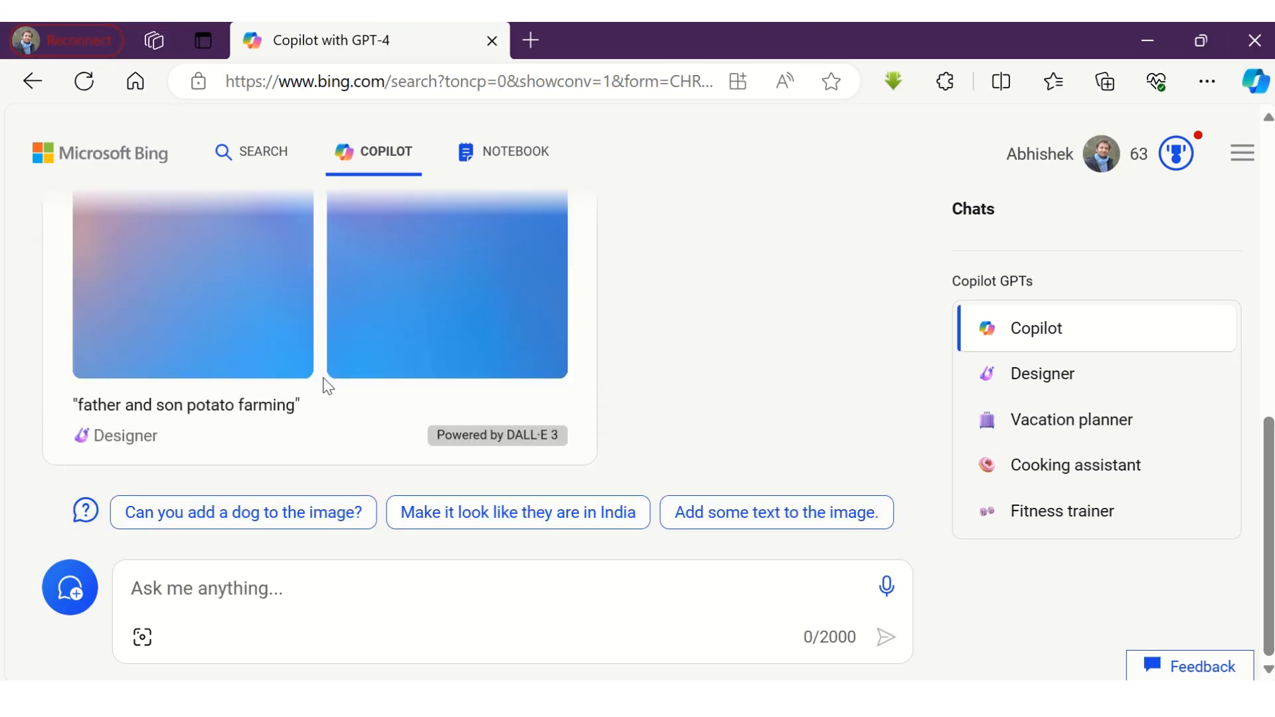
Scroll through the father-and-son potato farming images and start typing a new 'Can you' question
{"action": "scroll", "scroll_direction": "up", "scroll_amount": 3}
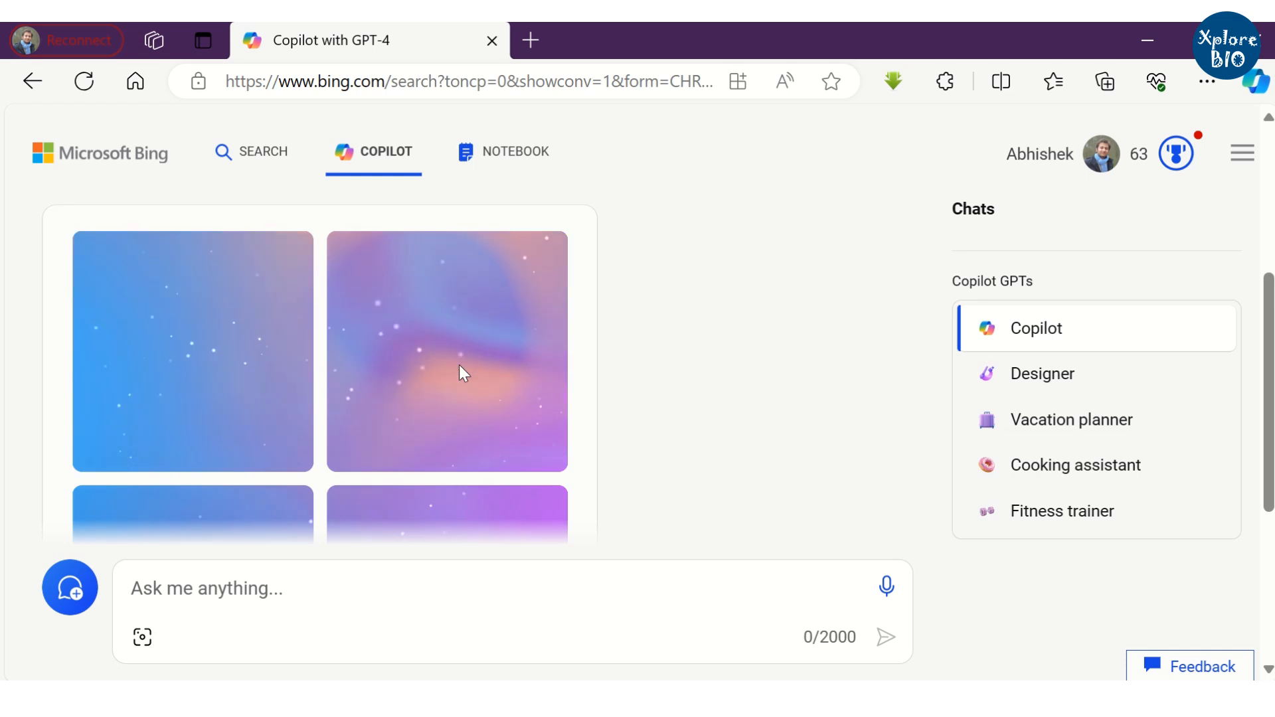
{"action": "scroll", "scroll_direction": "down", "scroll_amount": 3}
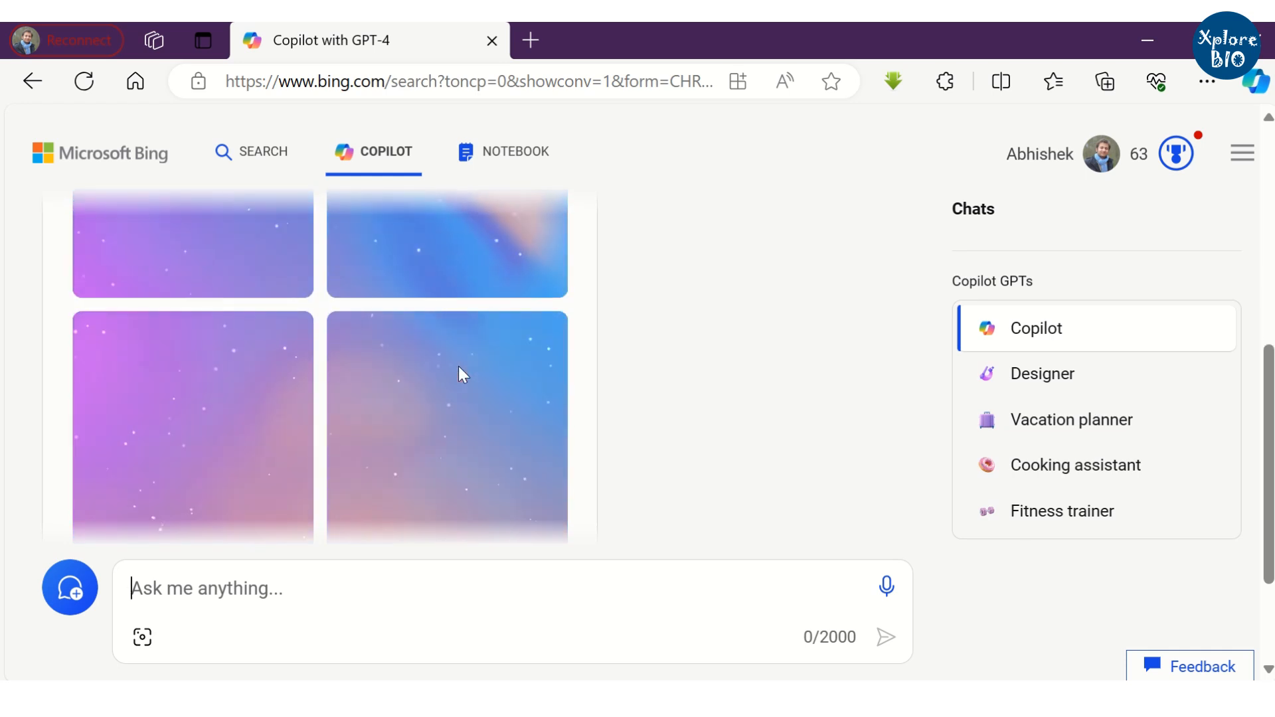
{"action": "scroll", "scroll_direction": "down", "scroll_amount": 3}
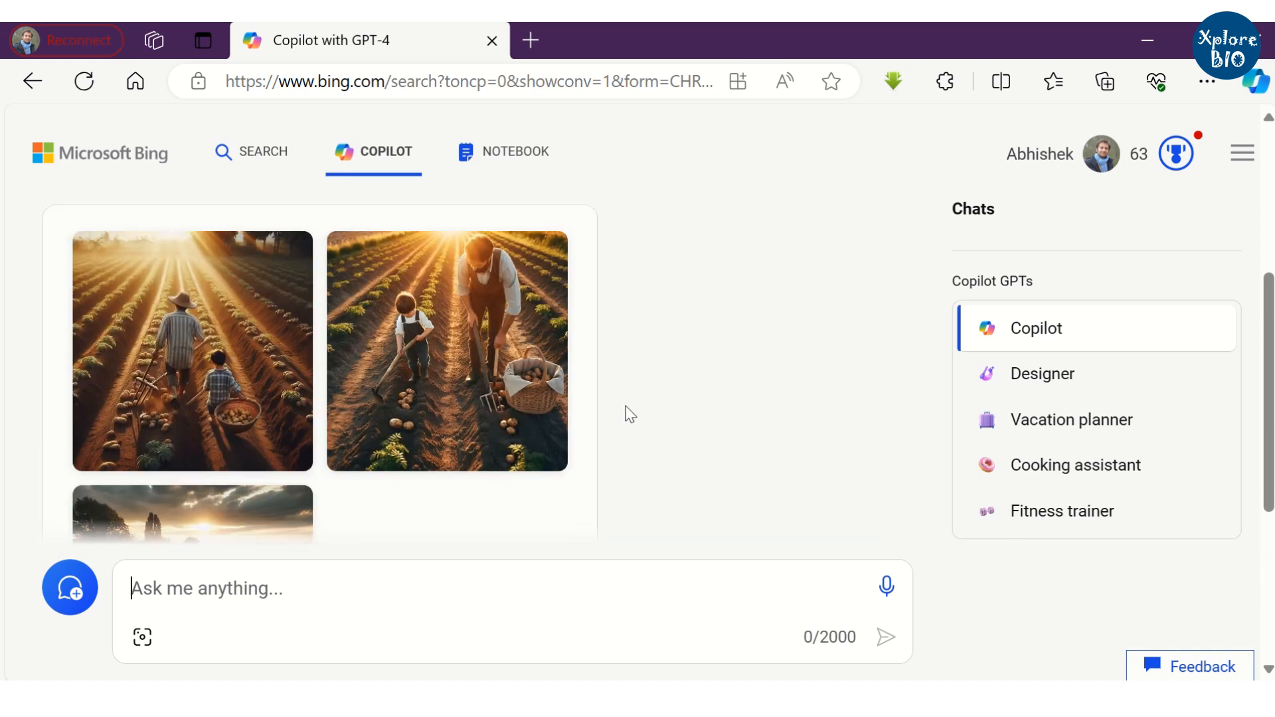
{"action": "mouse_move", "coordinate": [452, 350]}
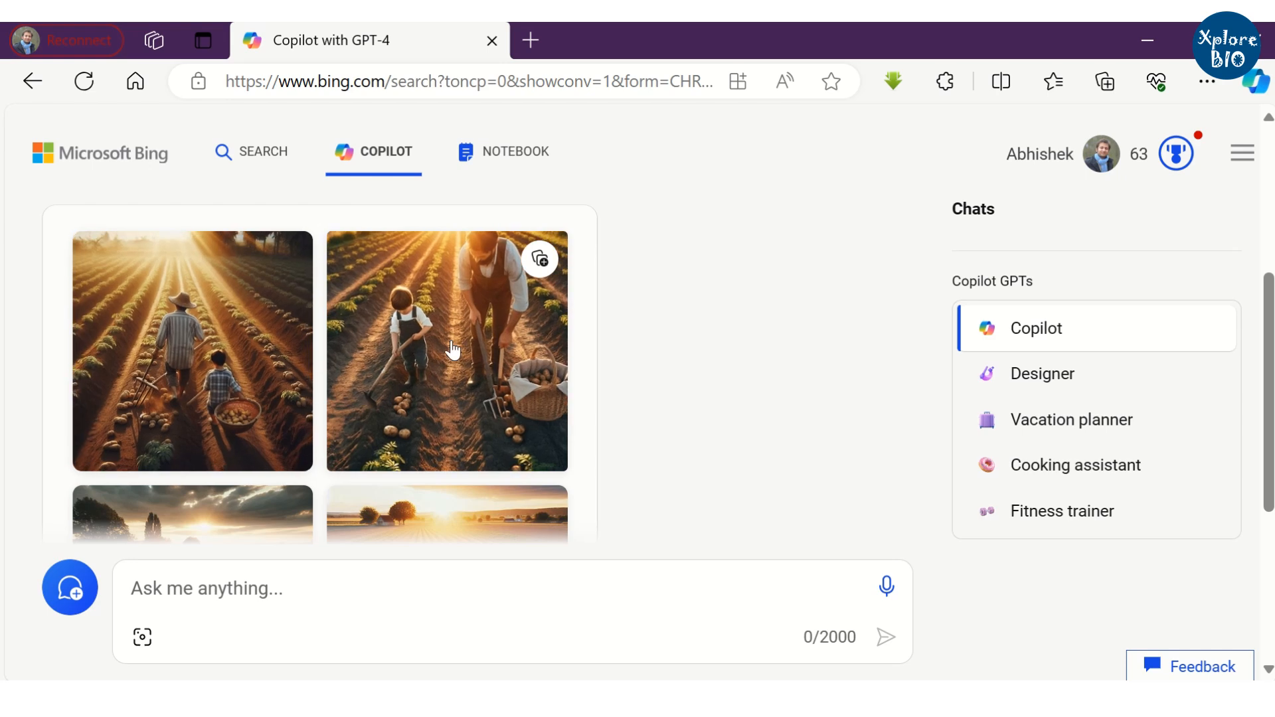
{"action": "scroll", "scroll_direction": "down", "scroll_amount": 3}
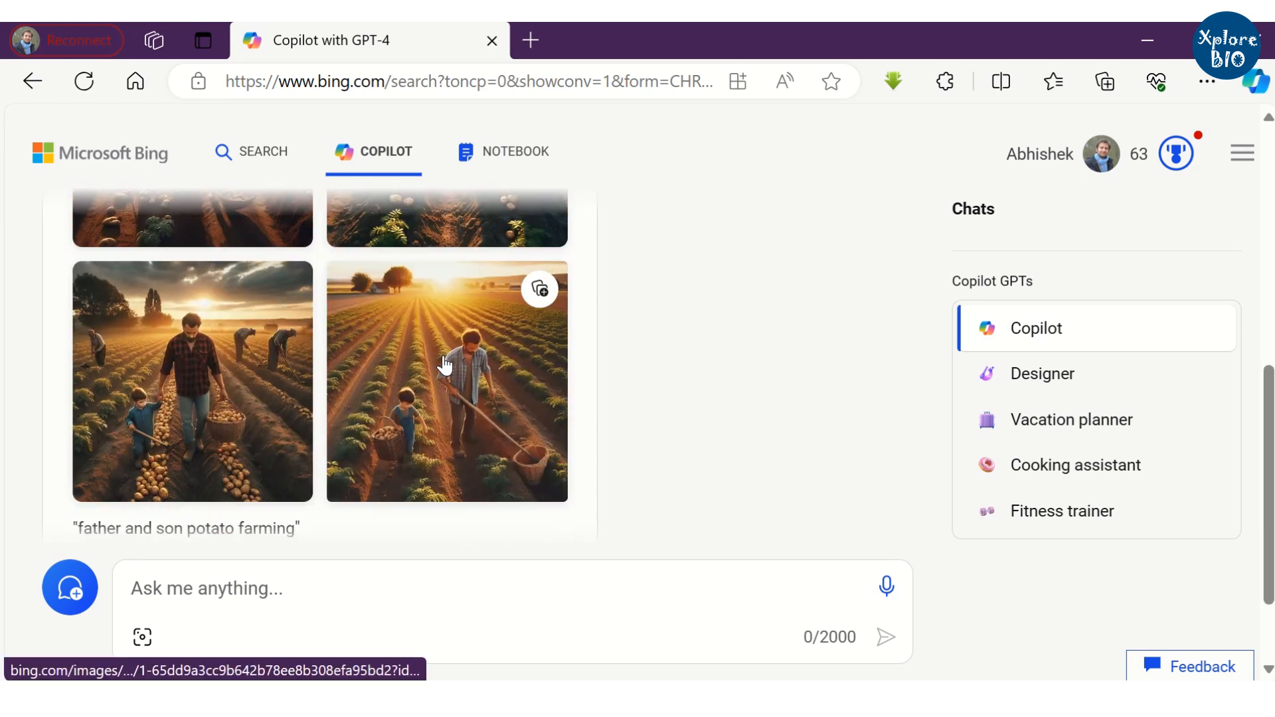
{"action": "type", "text": "Can you"}
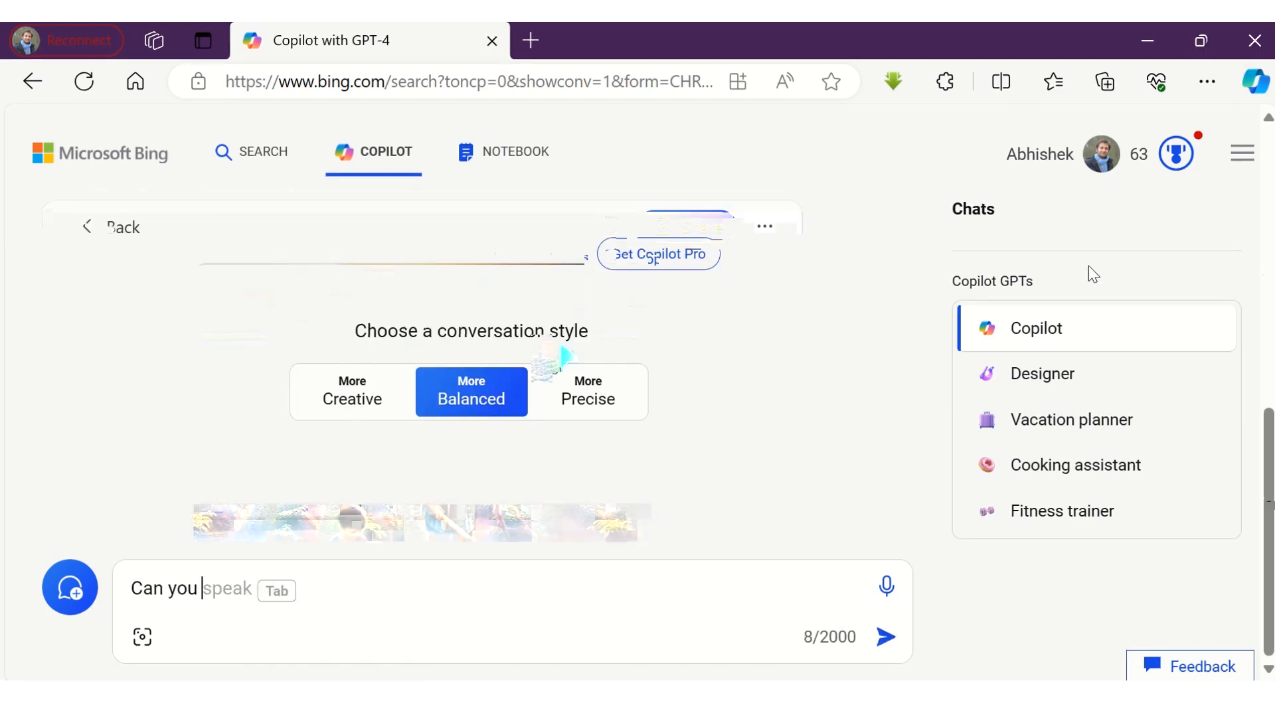
Download the sunlit farm image as Designer.png and confirm it in the downloads list
{"action": "left_click", "coordinate": [763, 226]}
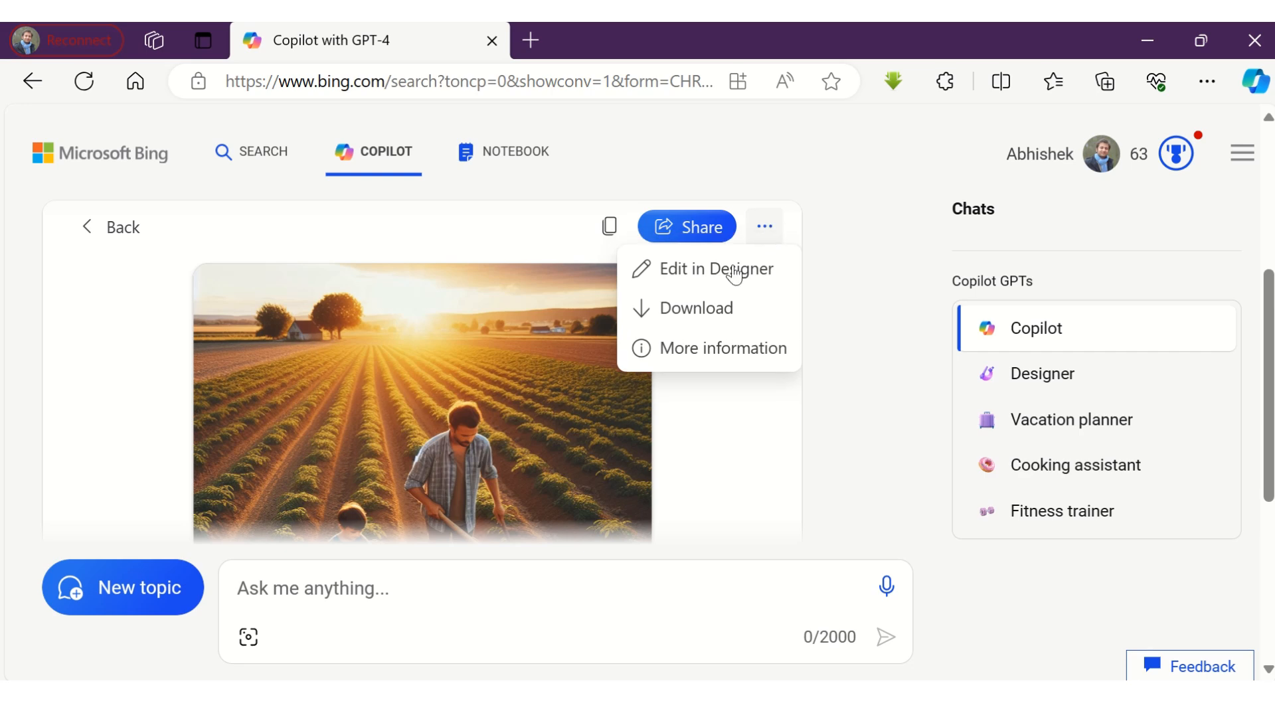
{"action": "left_click", "coordinate": [696, 308]}
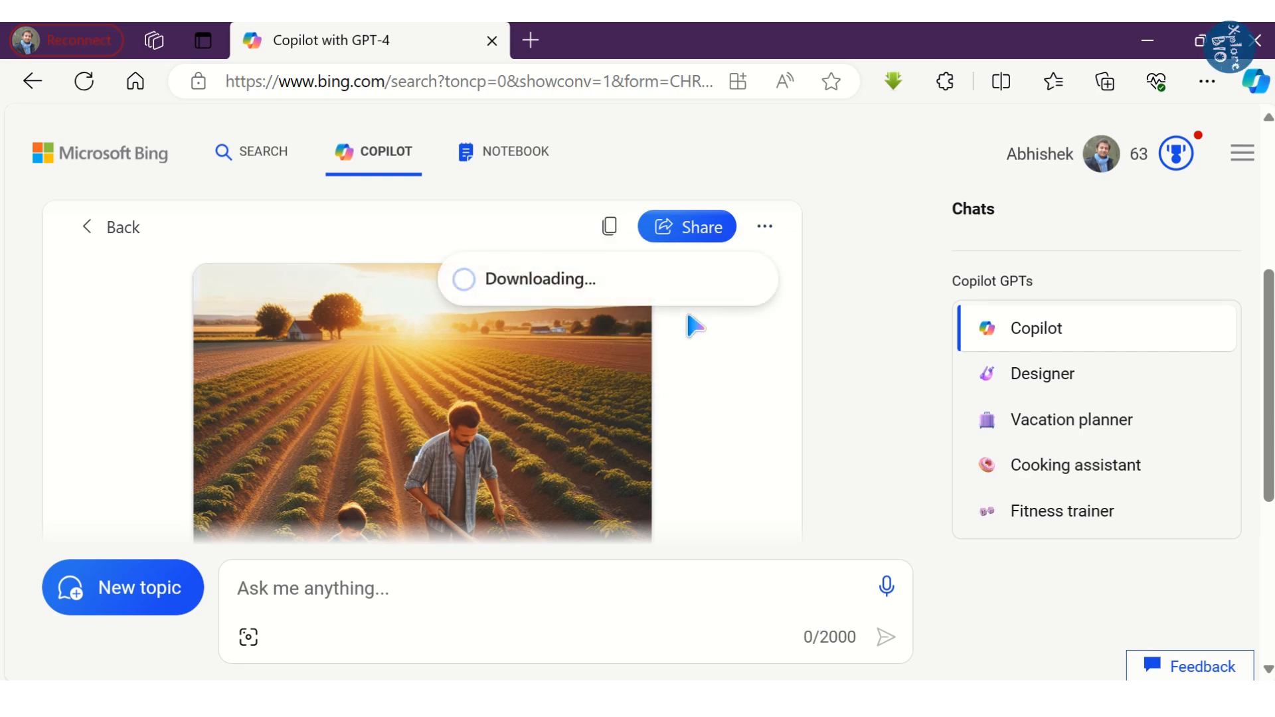
{"action": "left_click", "coordinate": [1105, 81]}
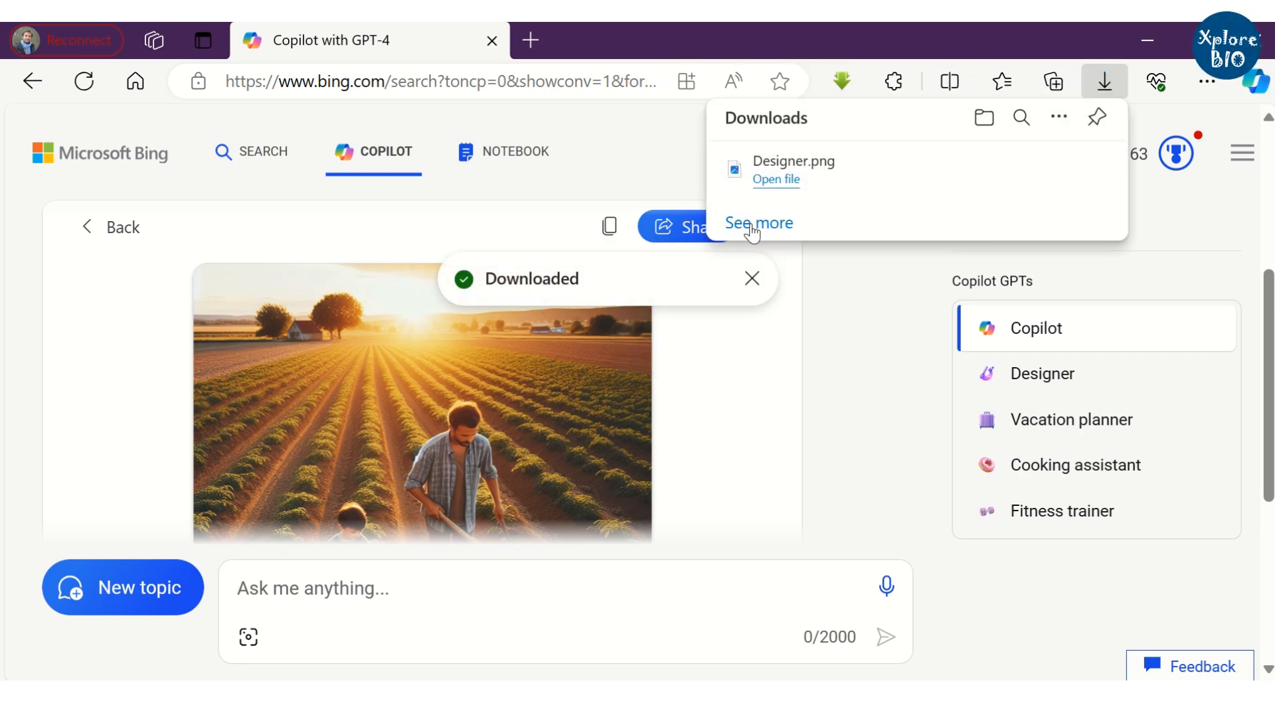
{"action": "mouse_move", "coordinate": [764, 169]}
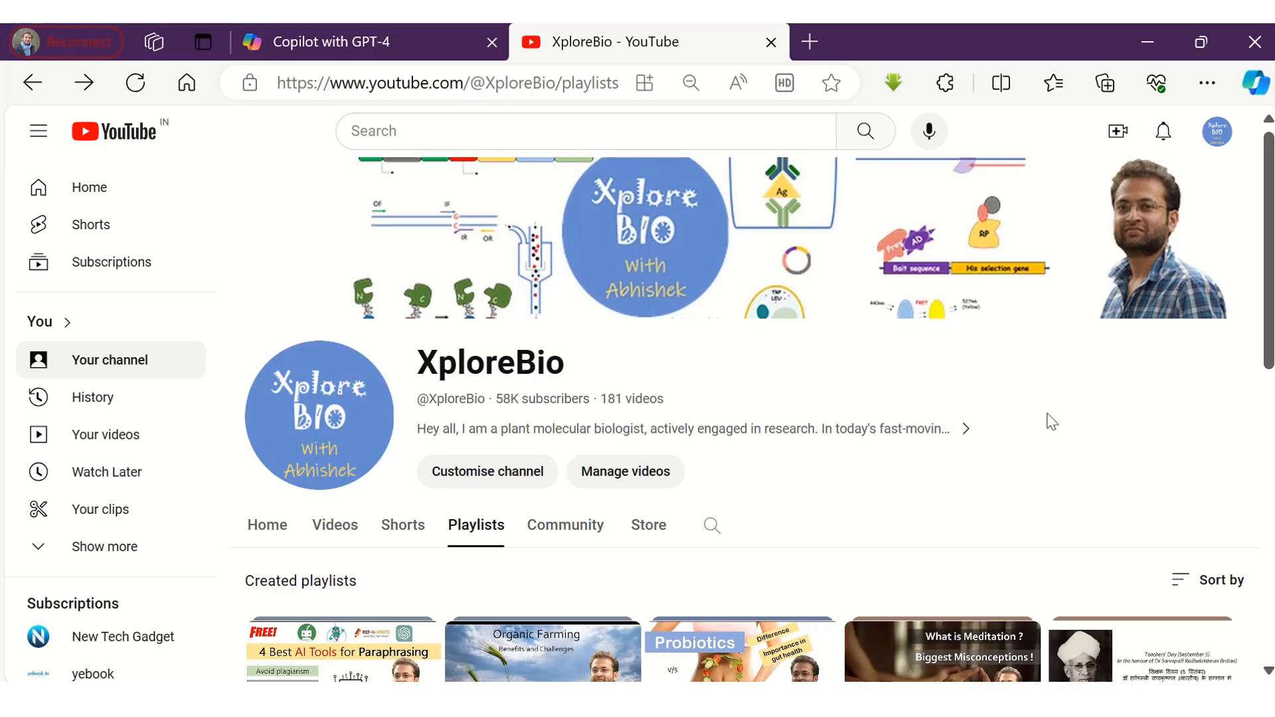
{"action": "scroll", "scroll_direction": "down", "scroll_amount": 3}
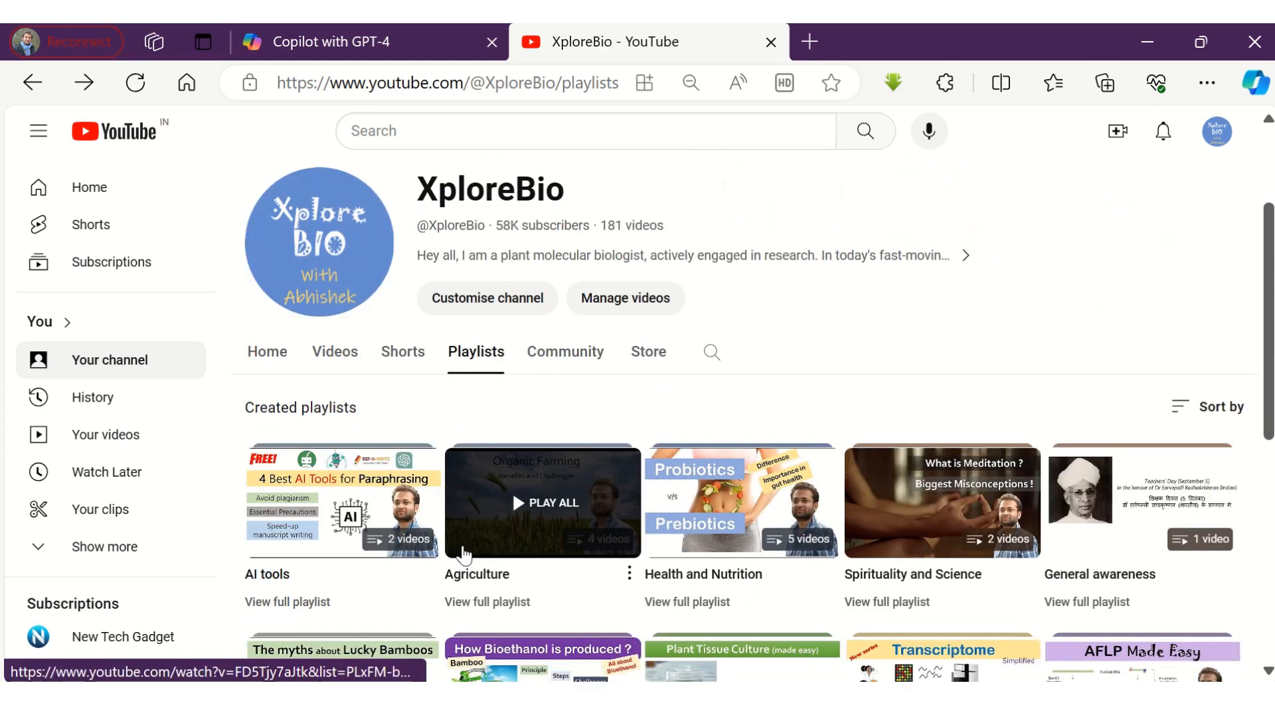
{"action": "mouse_move", "coordinate": [511, 606]}
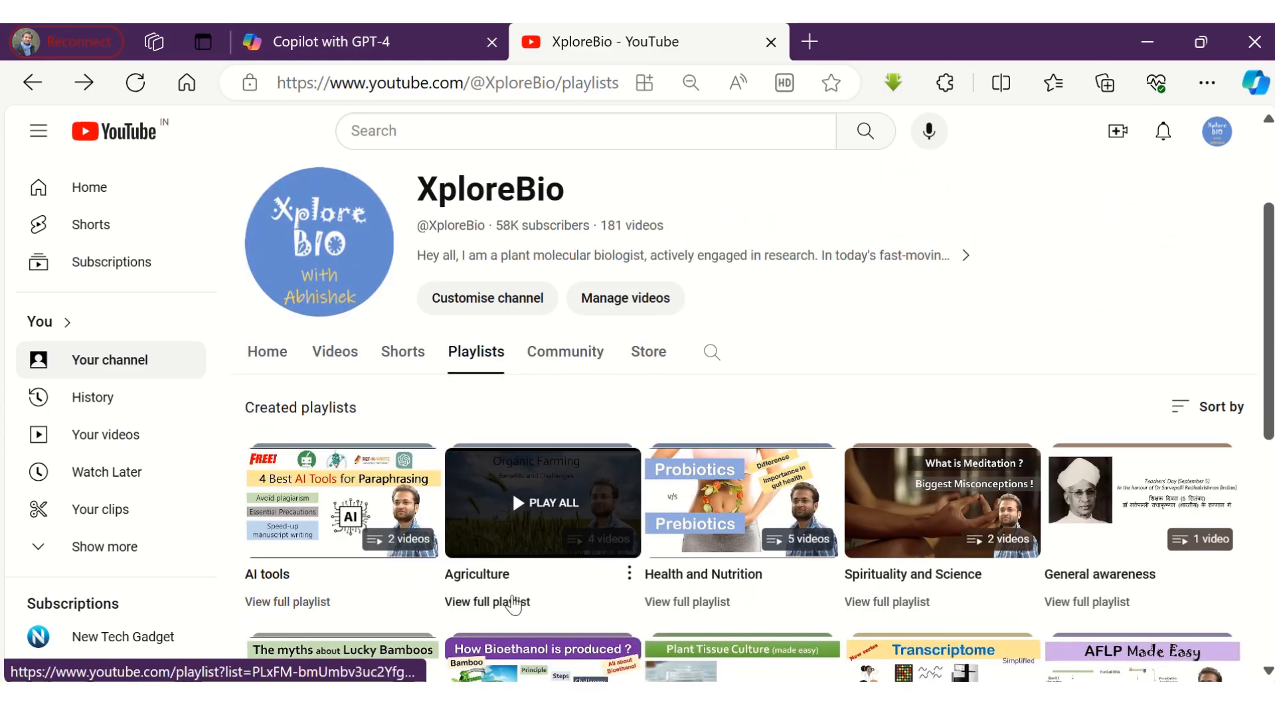
{"action": "scroll", "scroll_direction": "down", "scroll_amount": 3}
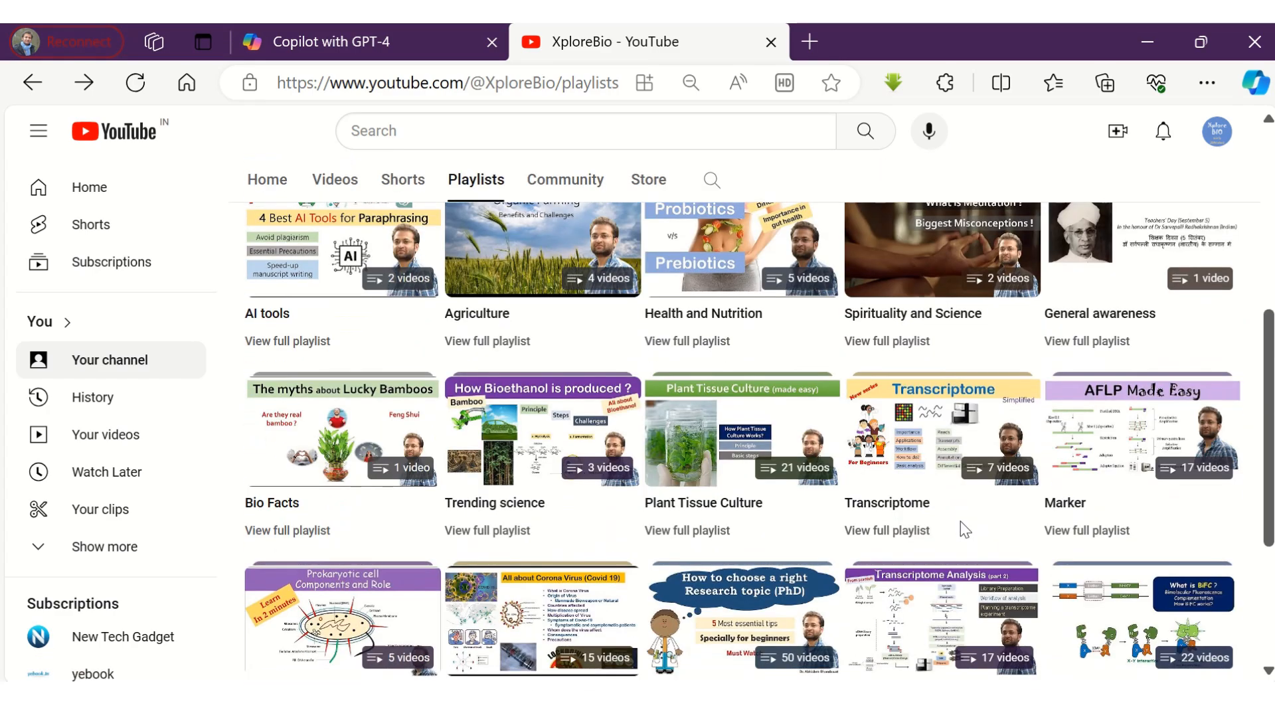
{"action": "scroll", "scroll_direction": "down", "scroll_amount": 3}
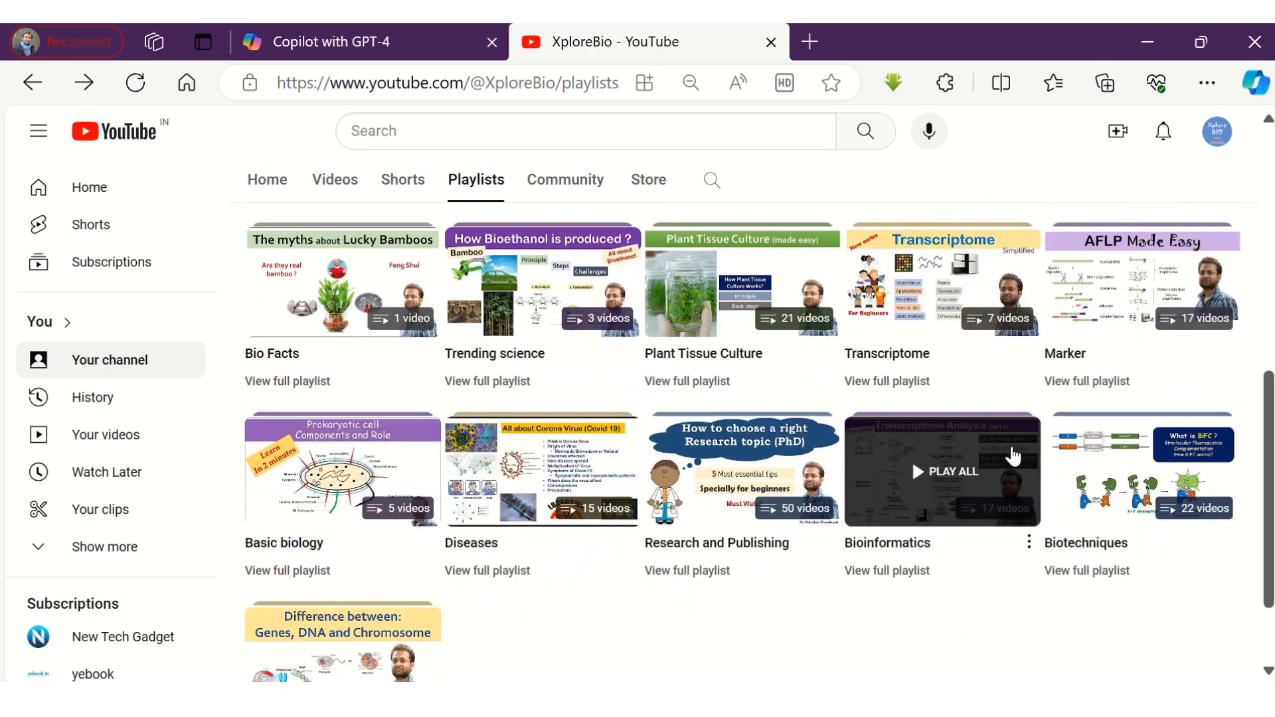
{"action": "scroll", "scroll_direction": "down", "scroll_amount": 3}
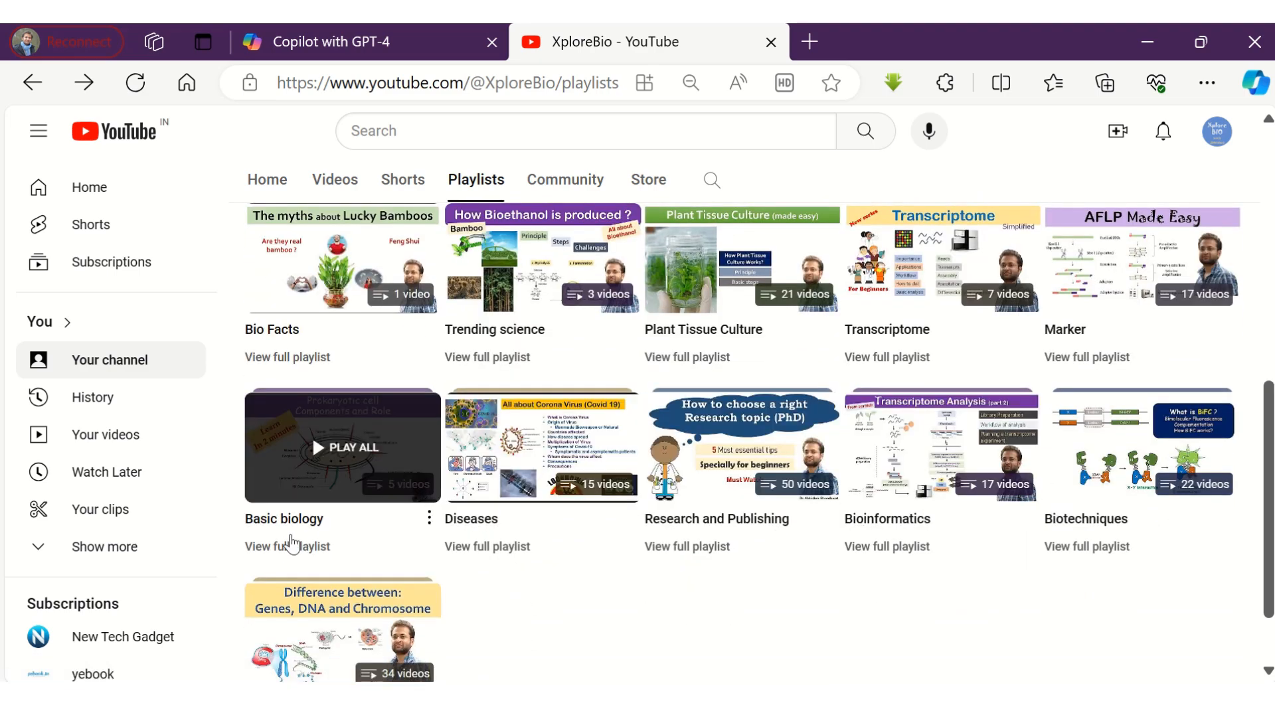
{"action": "scroll", "scroll_direction": "down", "scroll_amount": 3}
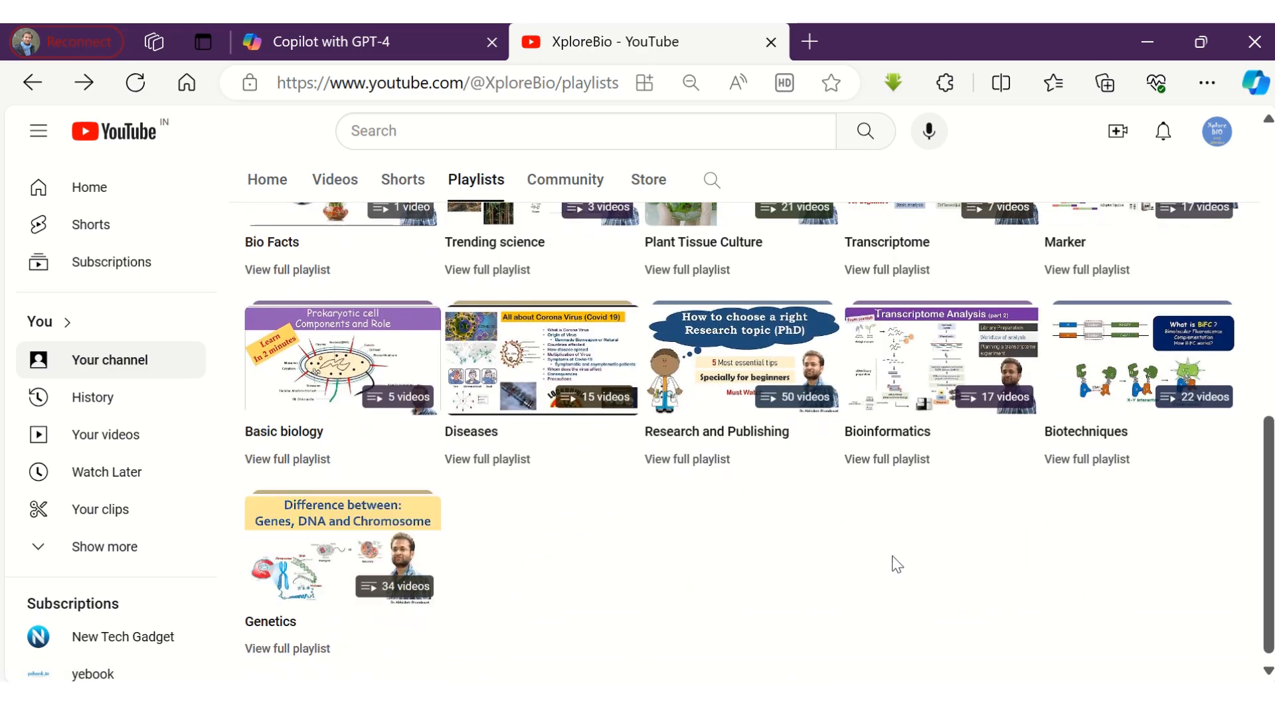